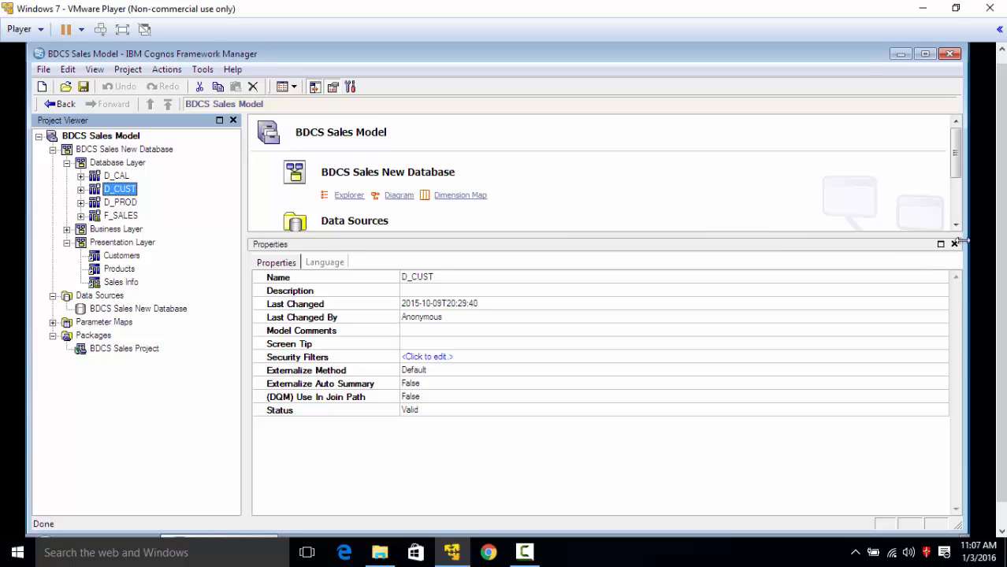
Close the Properties pane and open the Database Layer diagram for BDCS Sales New Database.
left_click(955, 243)
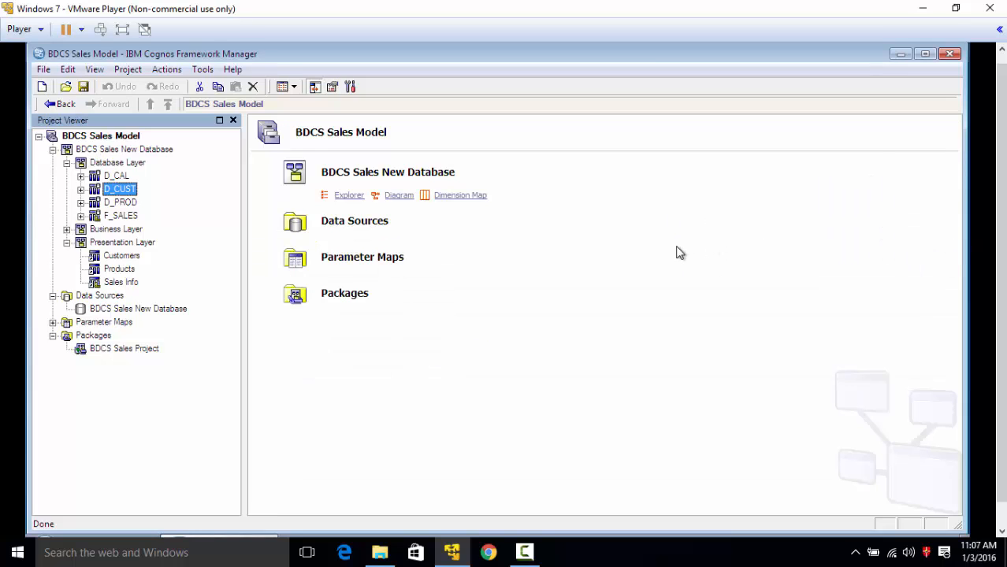
mouse_move(607, 264)
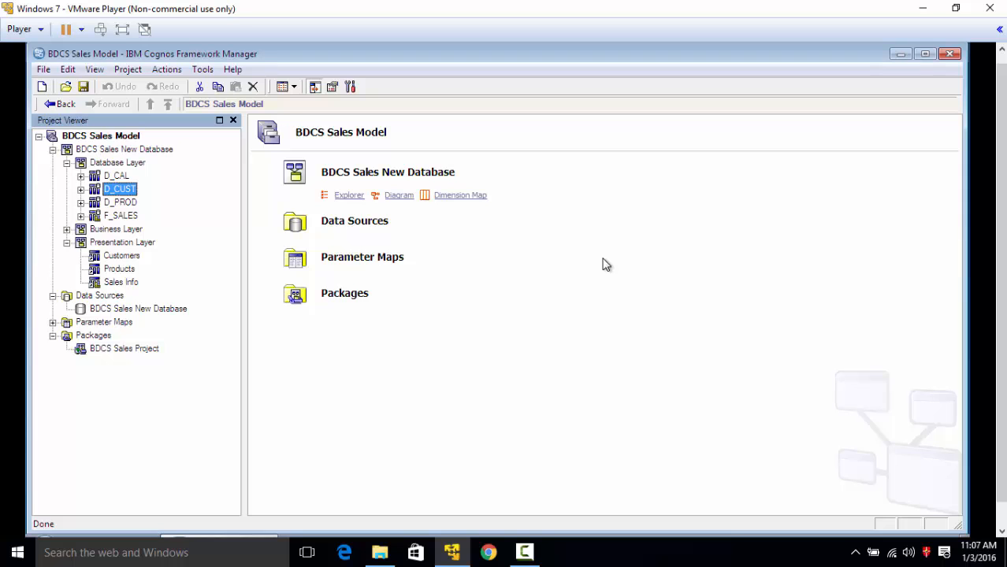
mouse_move(397, 195)
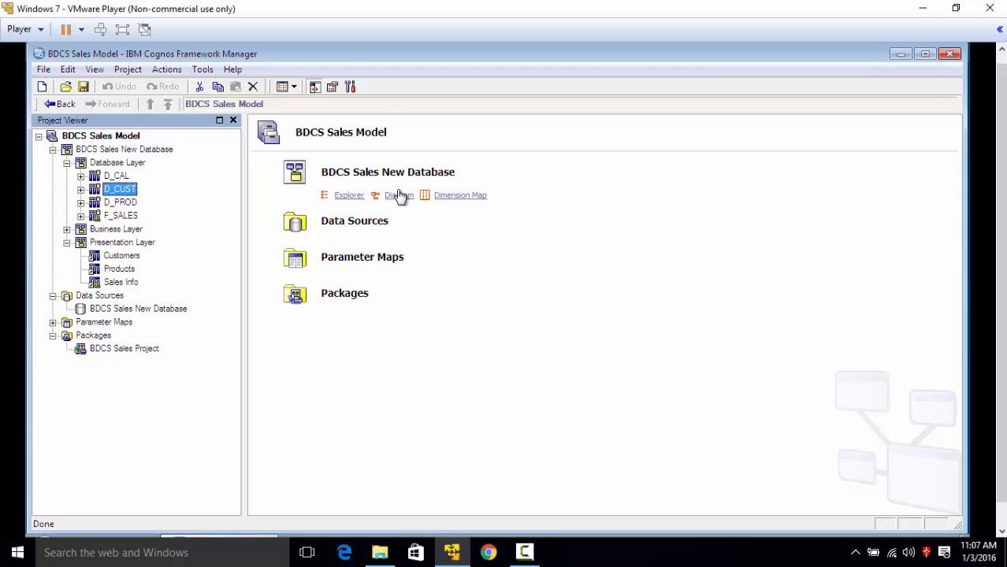
left_click(399, 196)
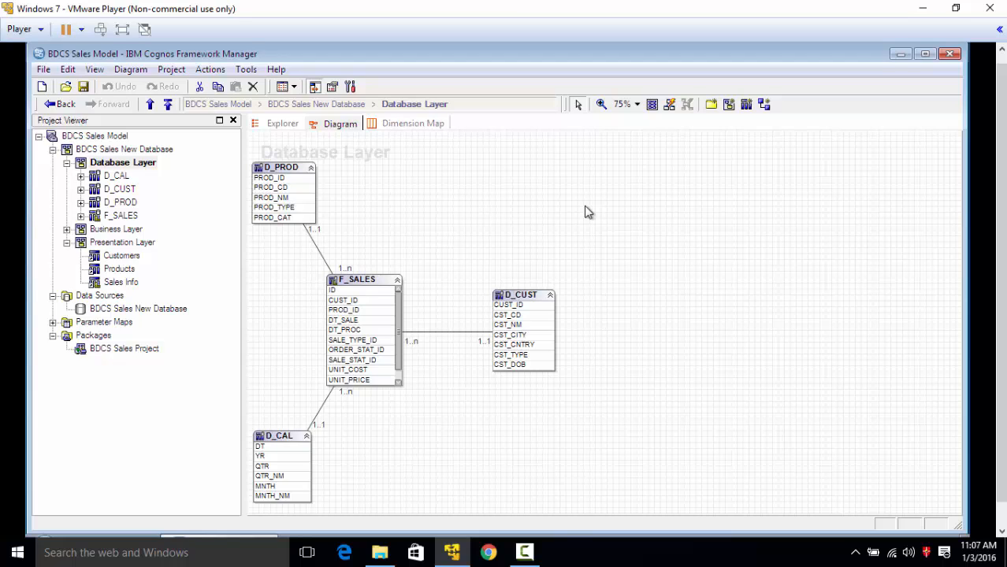
mouse_move(156, 154)
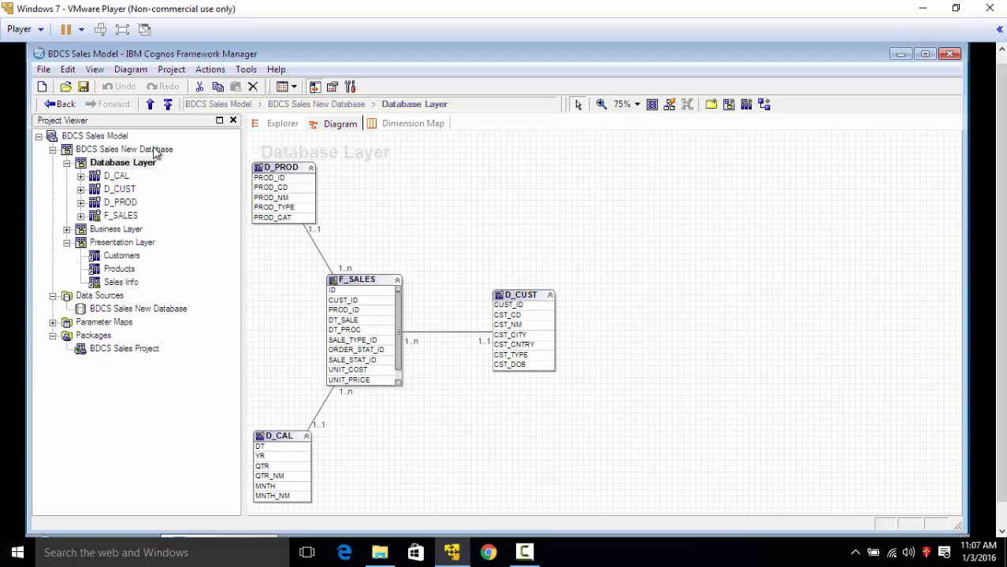
right_click(123, 163)
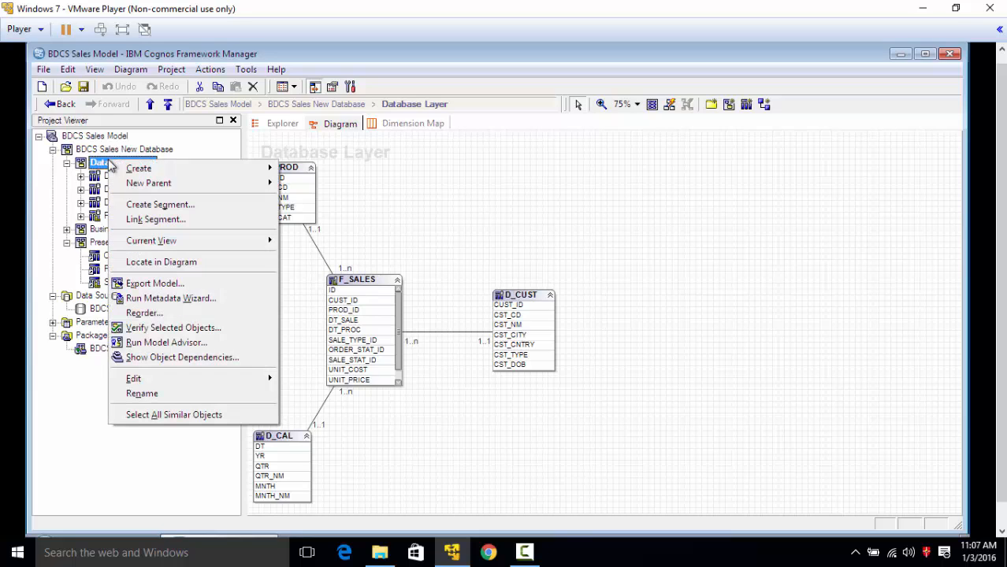
mouse_move(411, 193)
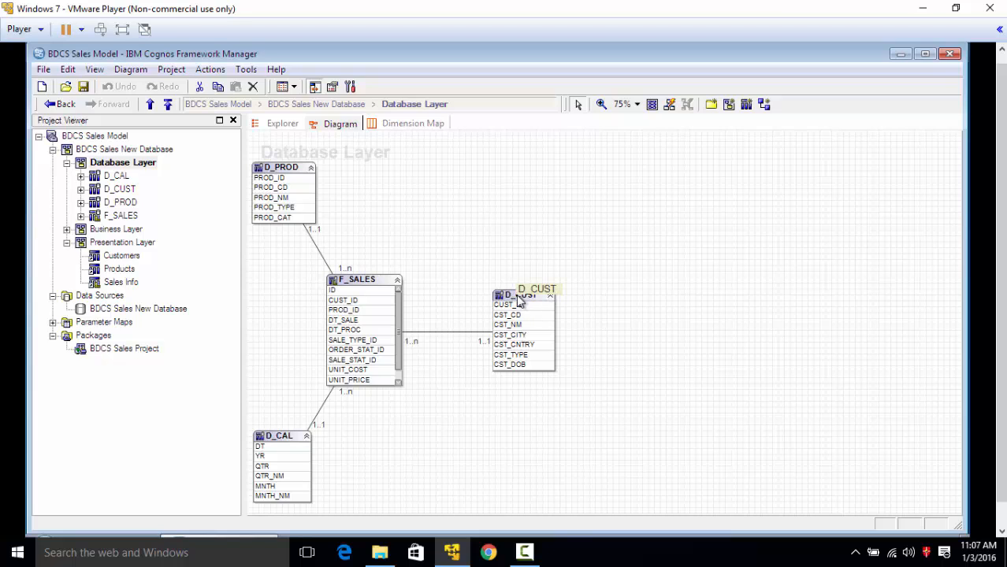
right_click(122, 162)
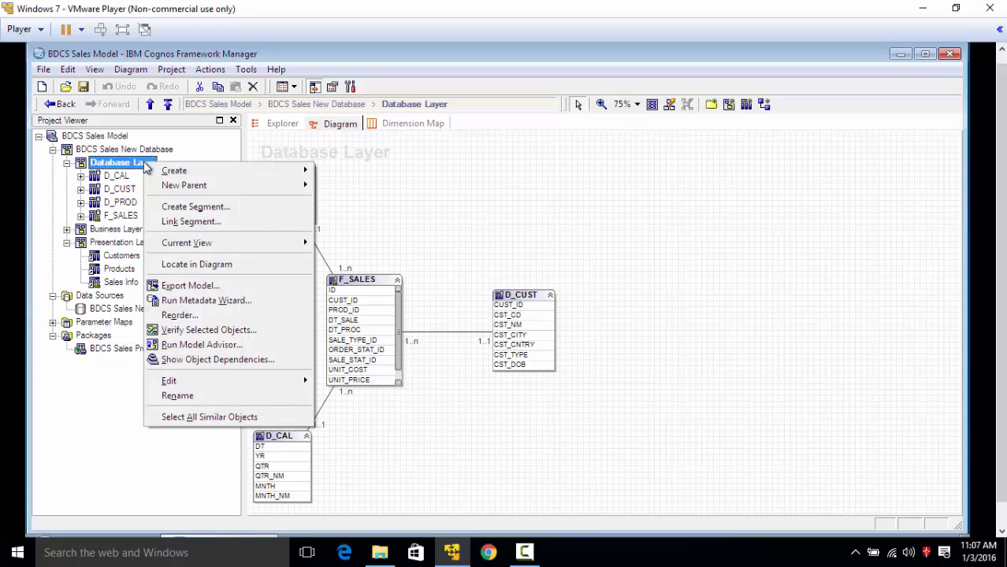
mouse_move(232, 306)
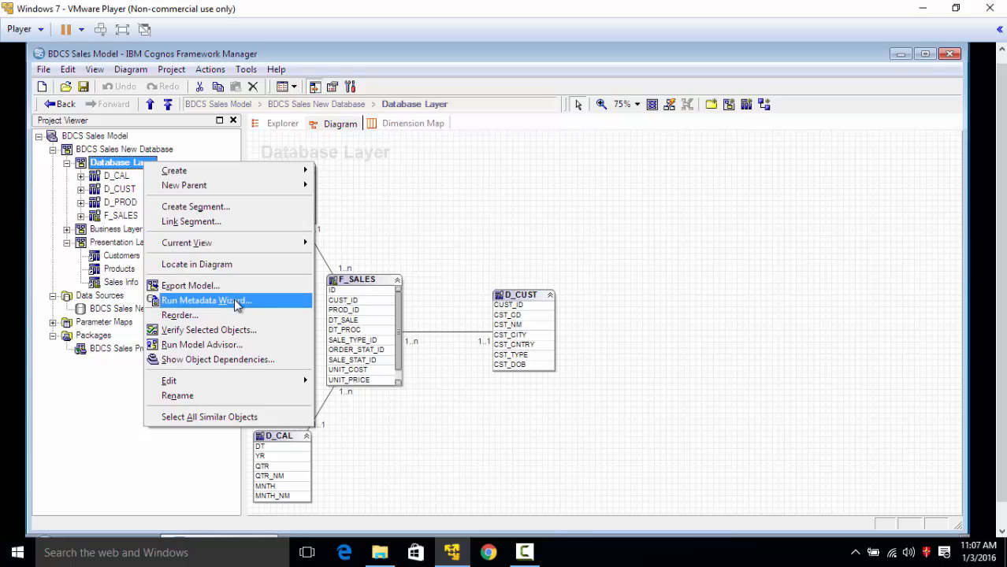
mouse_move(239, 306)
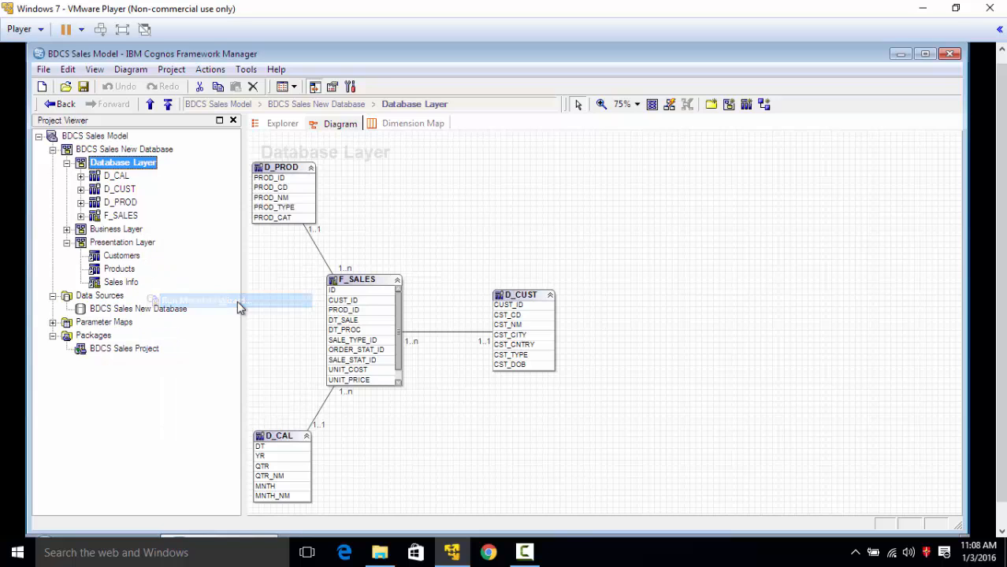
Start a data-source metadata import from BDCS Sales New Database and select CUST_TYP_CATGRY.
left_click(236, 300)
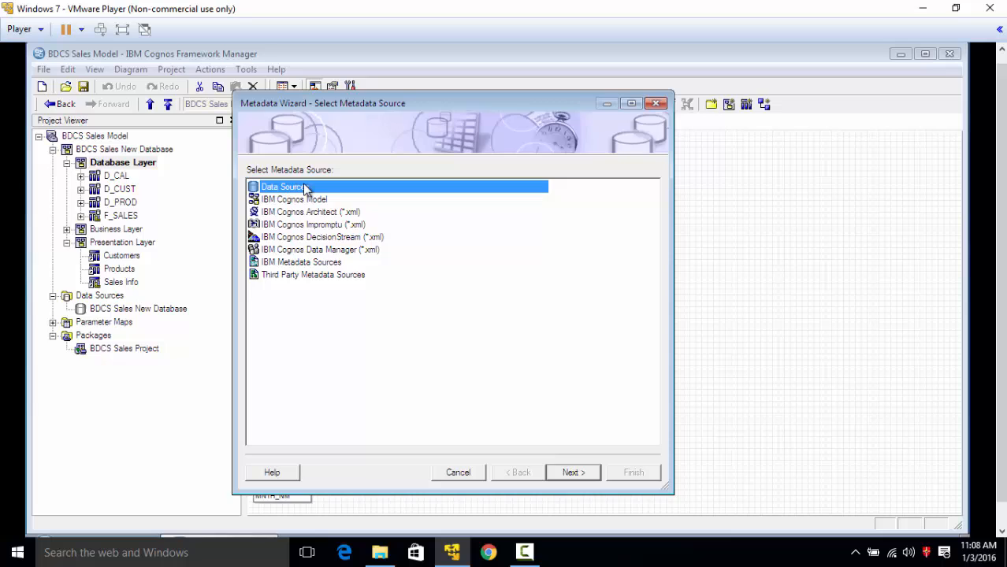
left_click(573, 472)
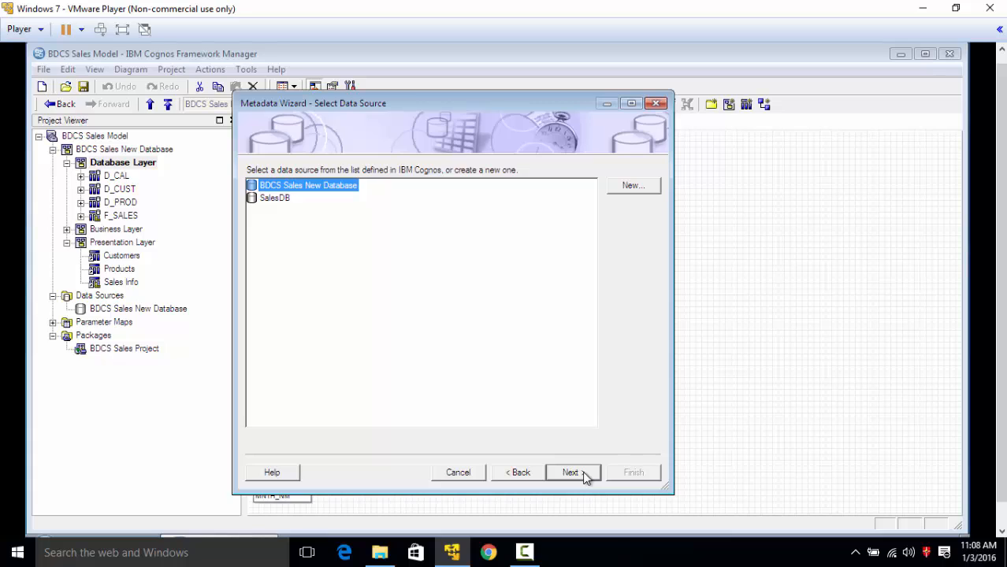
left_click(570, 471)
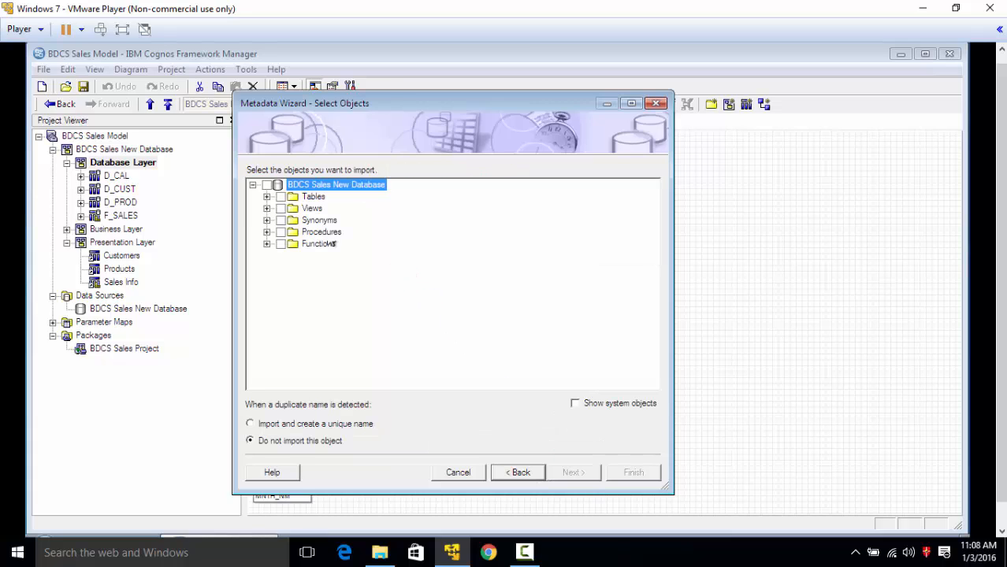
left_click(267, 196)
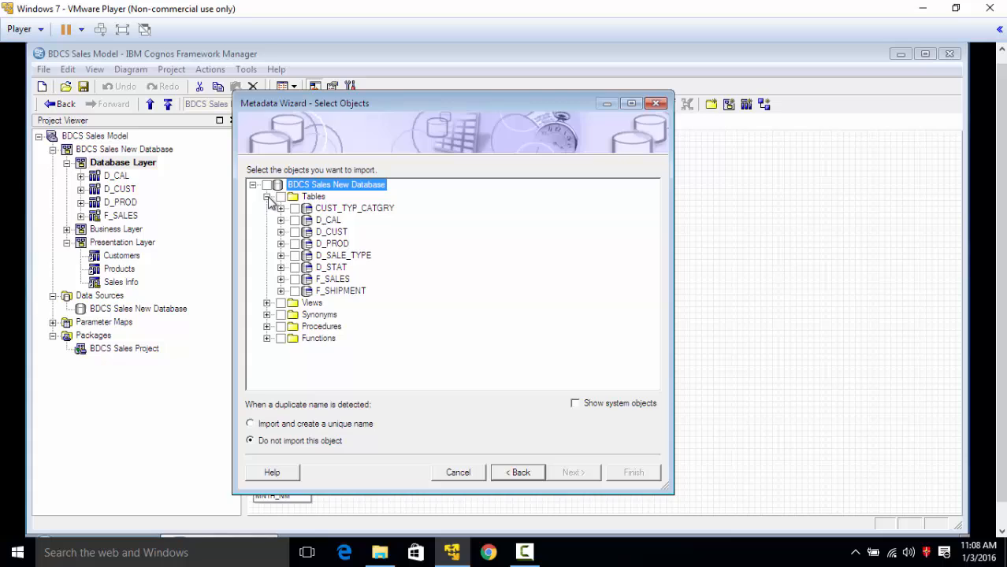
left_click(294, 208)
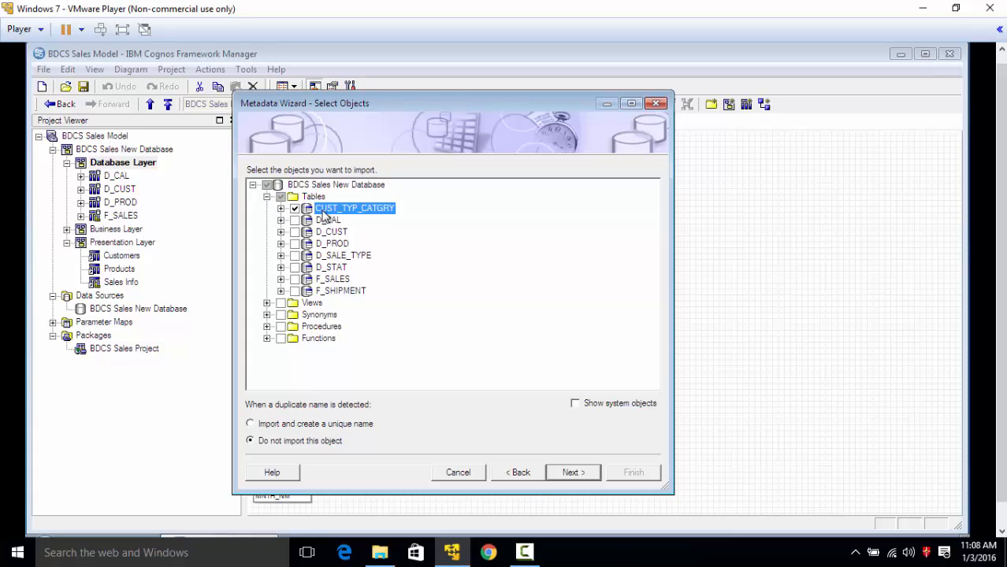
mouse_move(378, 215)
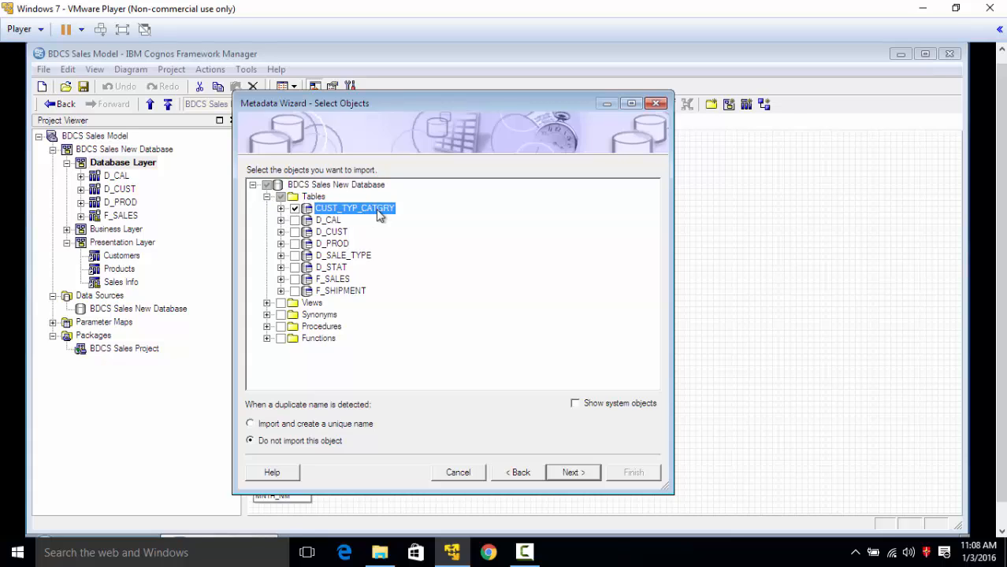
Import CUST_TYP_CATGRY with key-based relationship detection turned off, then finish the wizard.
left_click(572, 471)
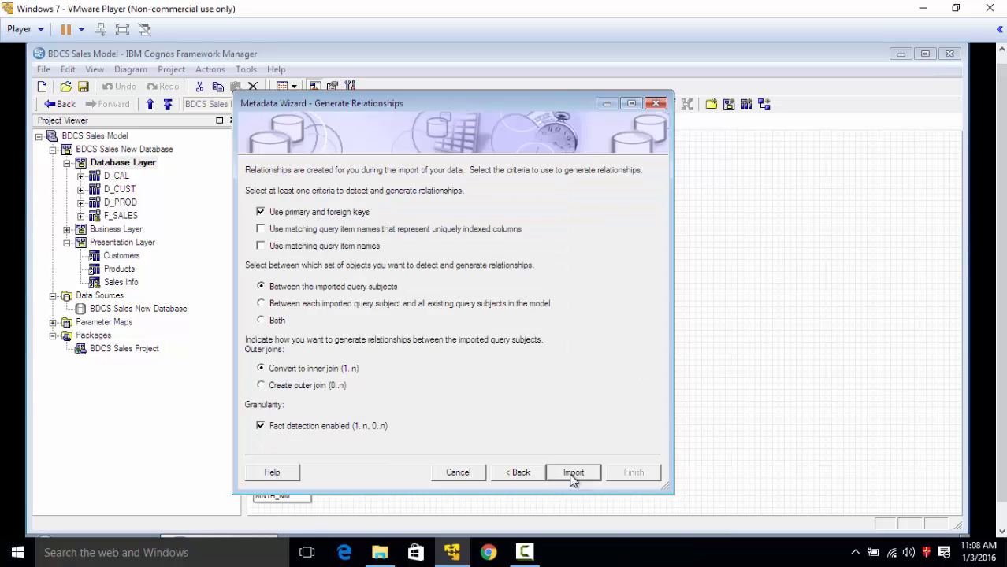
left_click(260, 211)
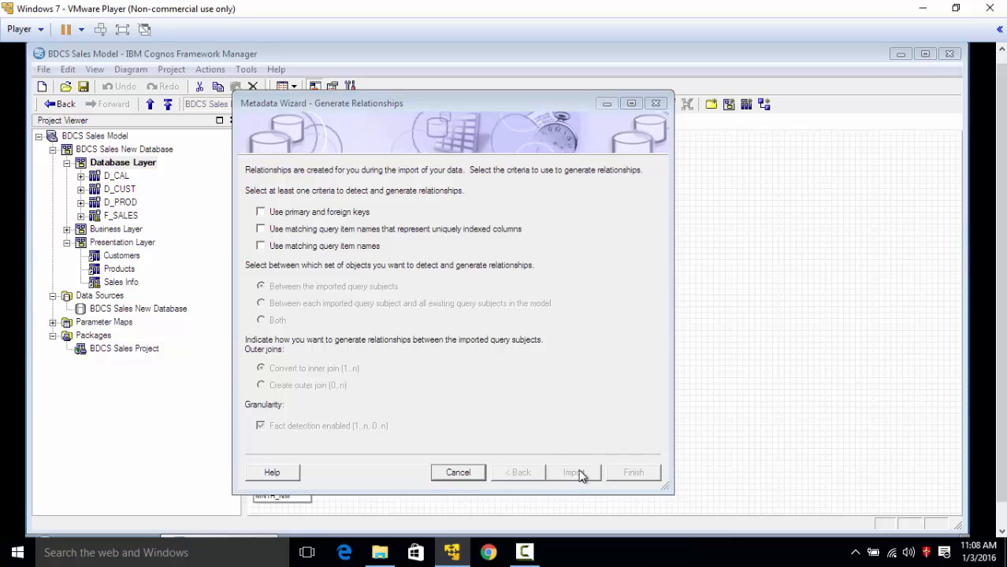
left_click(572, 472)
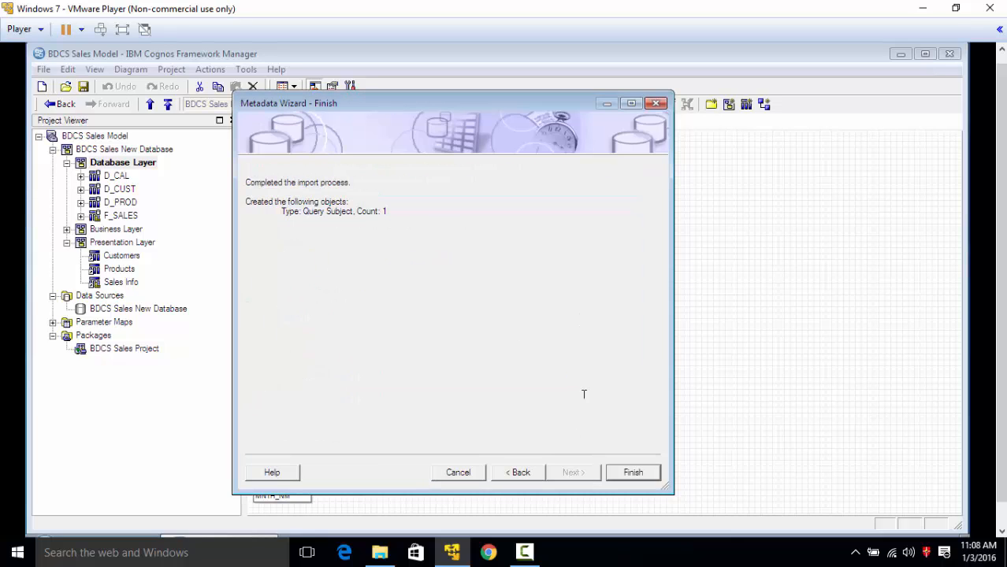
left_click_drag(327, 211, 386, 211)
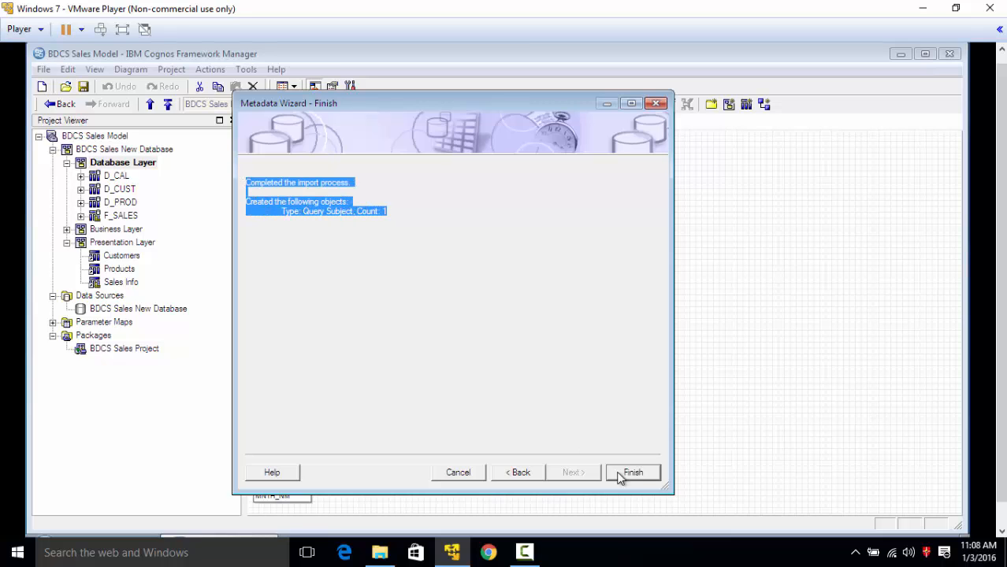
left_click(632, 472)
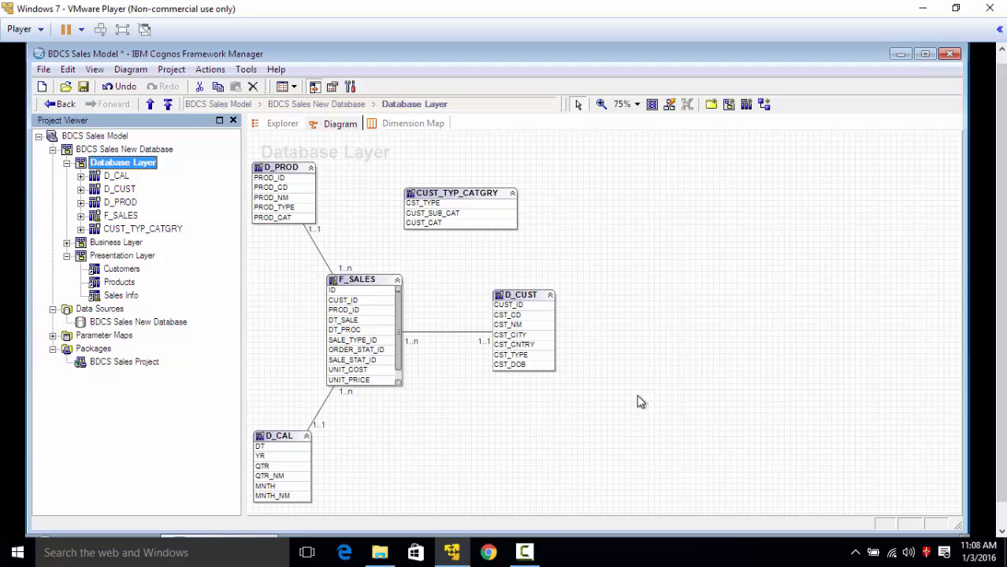
Move CUST_TYP_CATGRY beside D_CUST and draft a relationship on both CST_TYPE columns.
left_click_drag(460, 193, 727, 301)
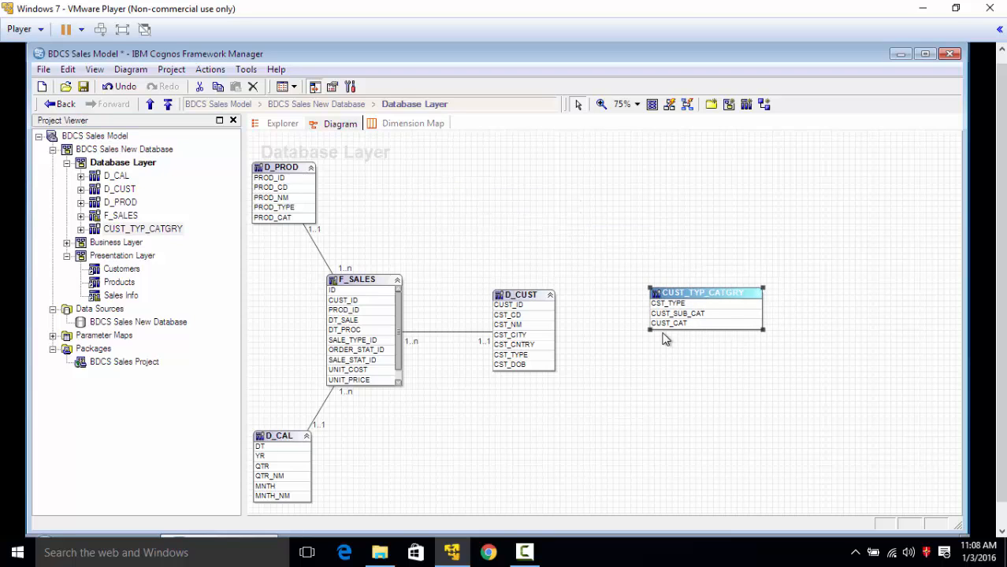
mouse_move(638, 347)
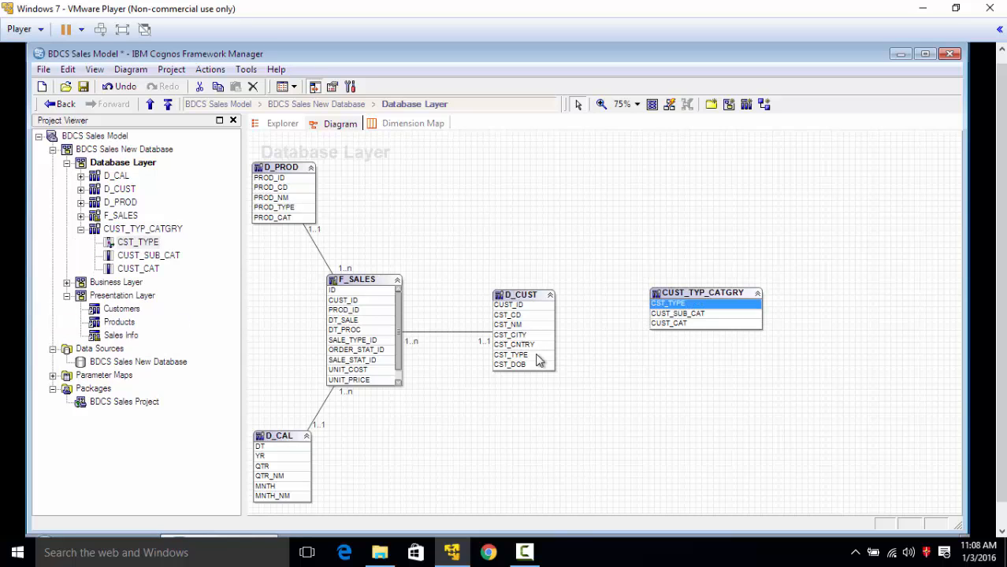
left_click(511, 355)
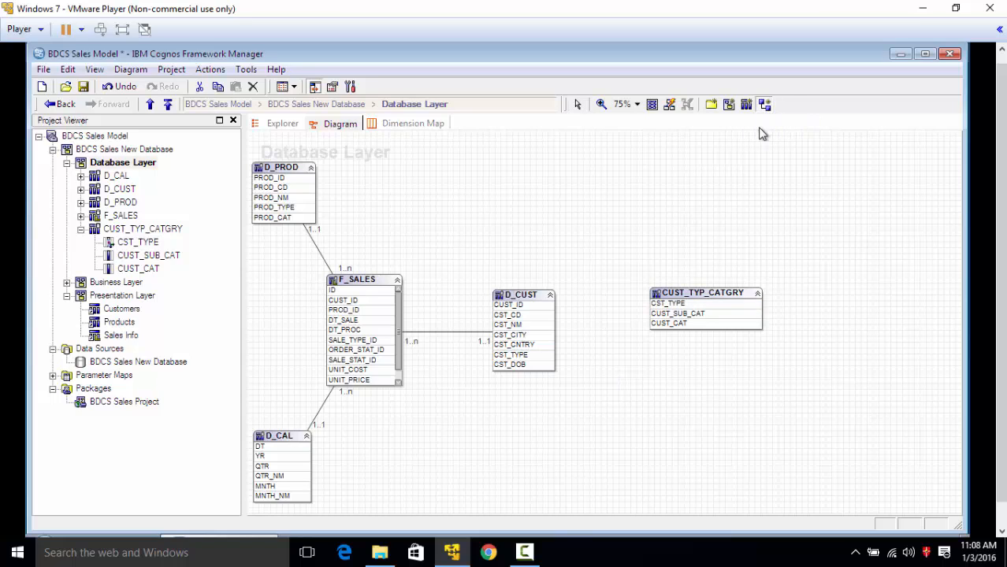
left_click(668, 302)
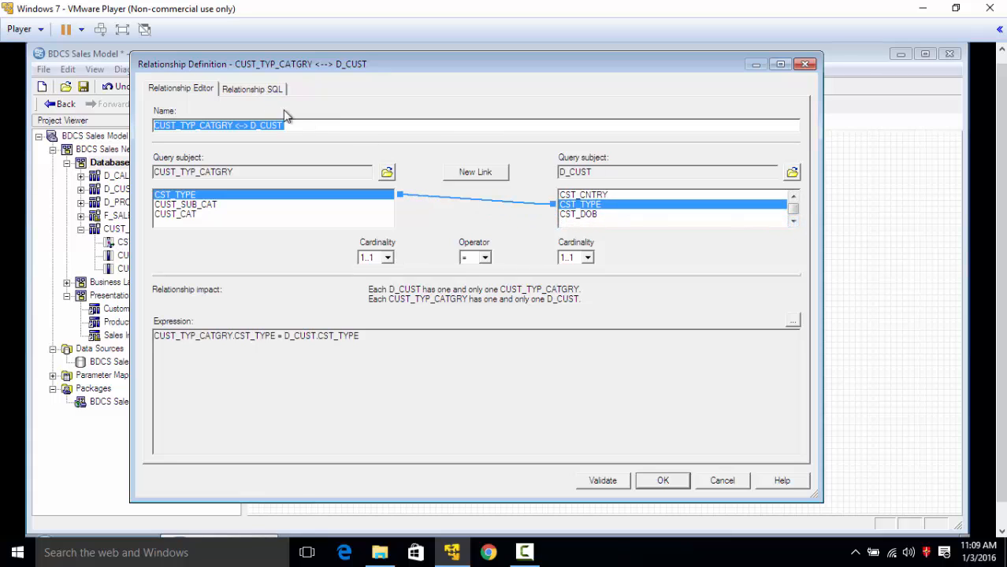
Preview the relationship SQL, test it, and confirm the CST_TYPE 1..1 join.
left_click(252, 87)
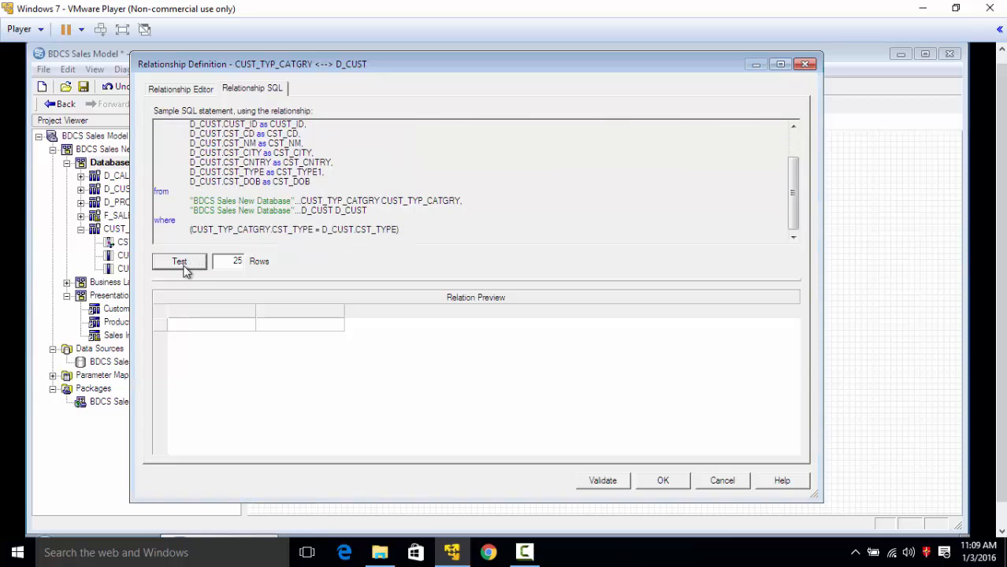
left_click(178, 261)
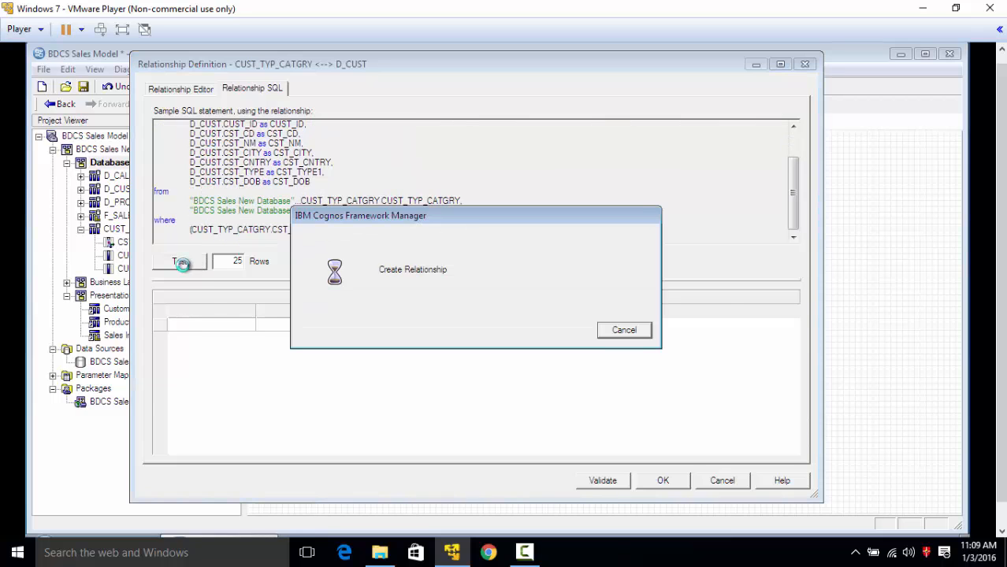
left_click(179, 261)
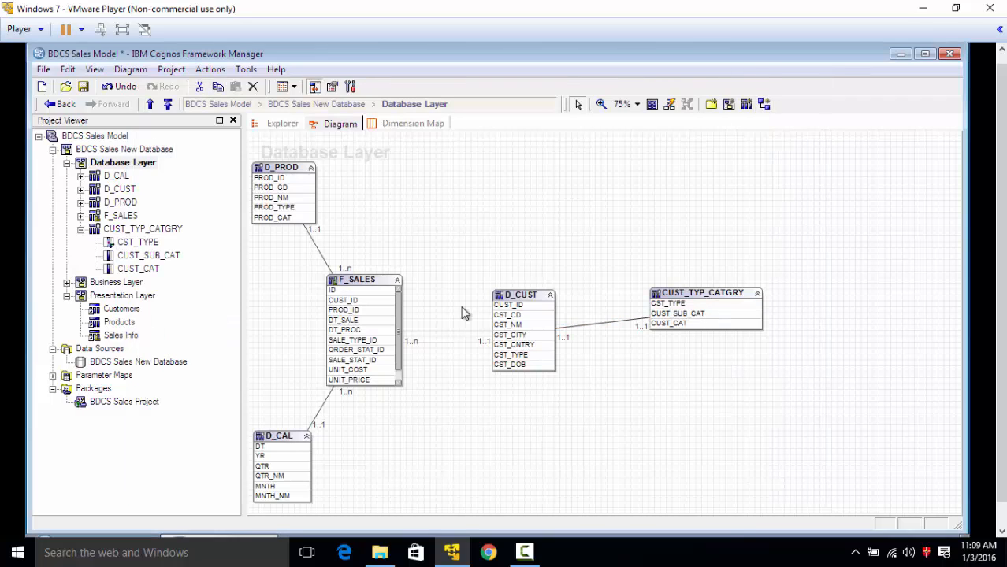
mouse_move(608, 395)
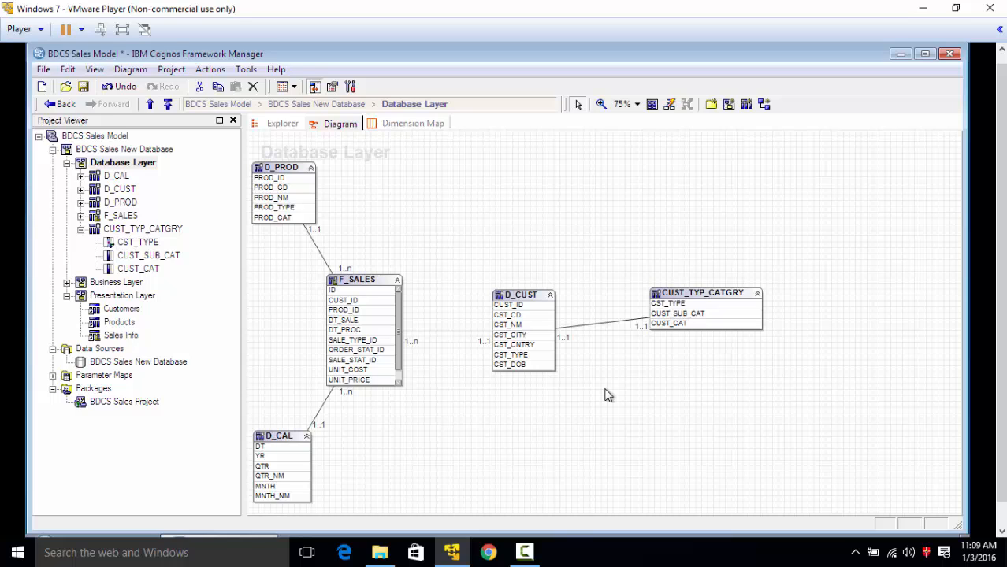
mouse_move(508, 314)
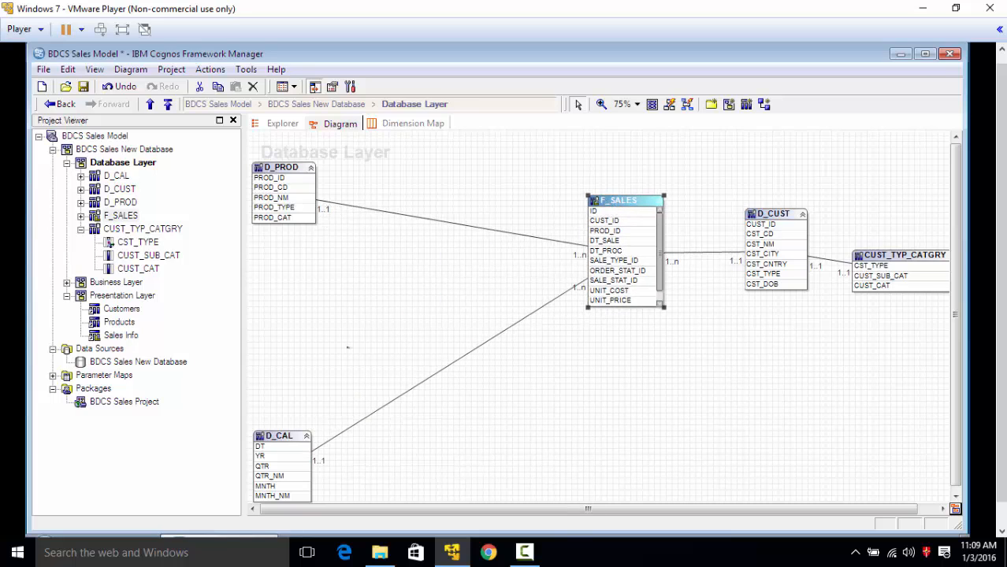
left_click_drag(280, 436, 345, 308)
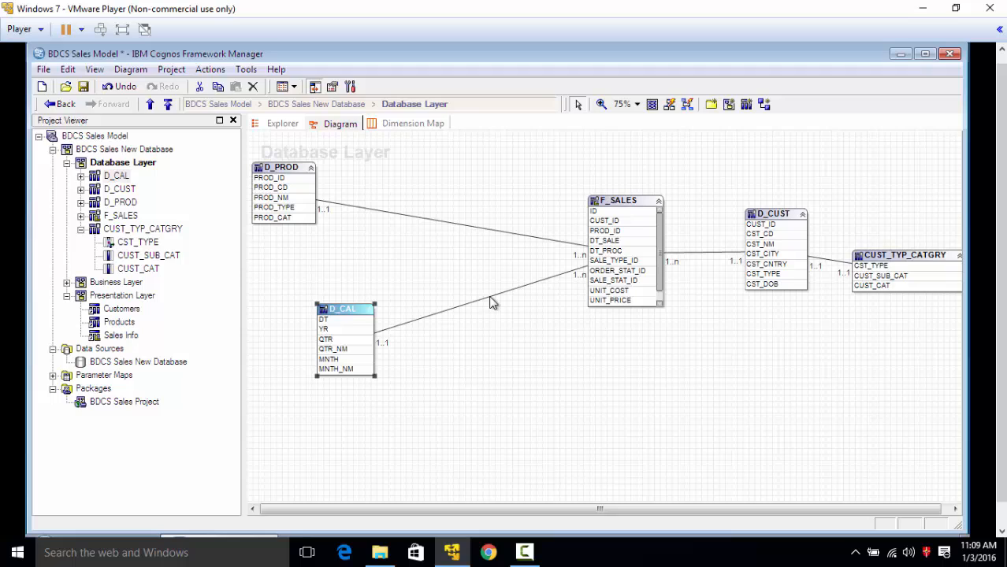
left_click(492, 303)
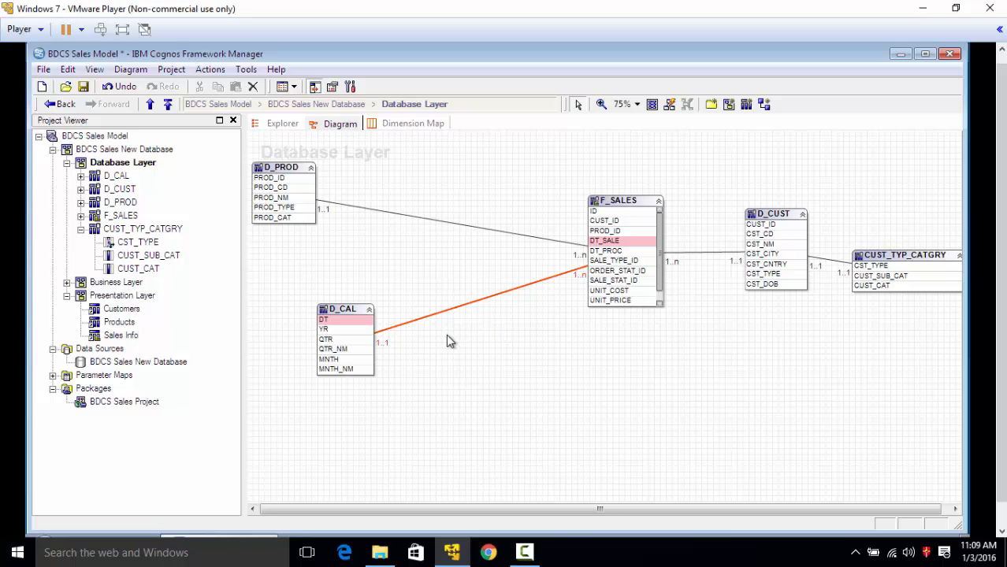
mouse_move(589, 270)
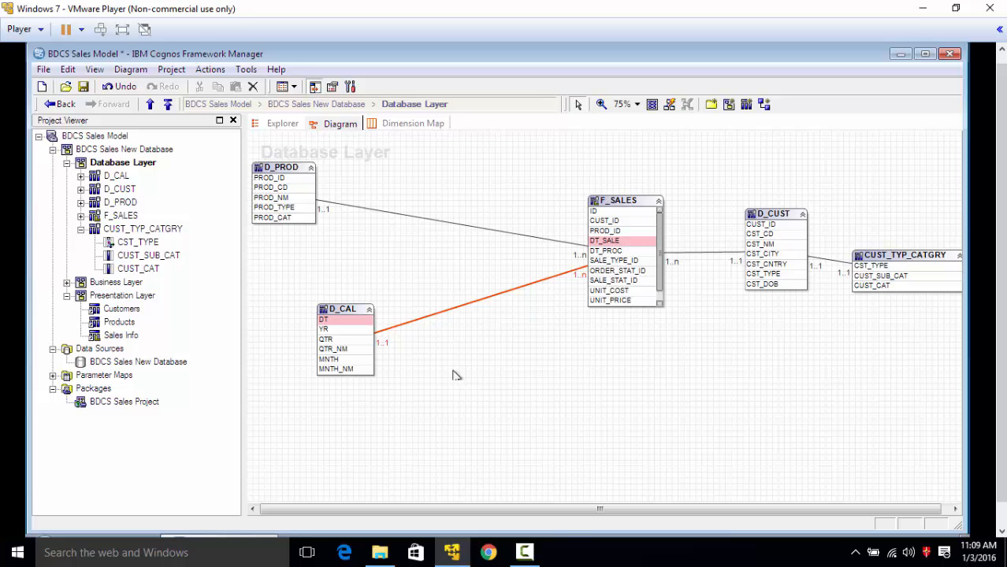
left_click(341, 308)
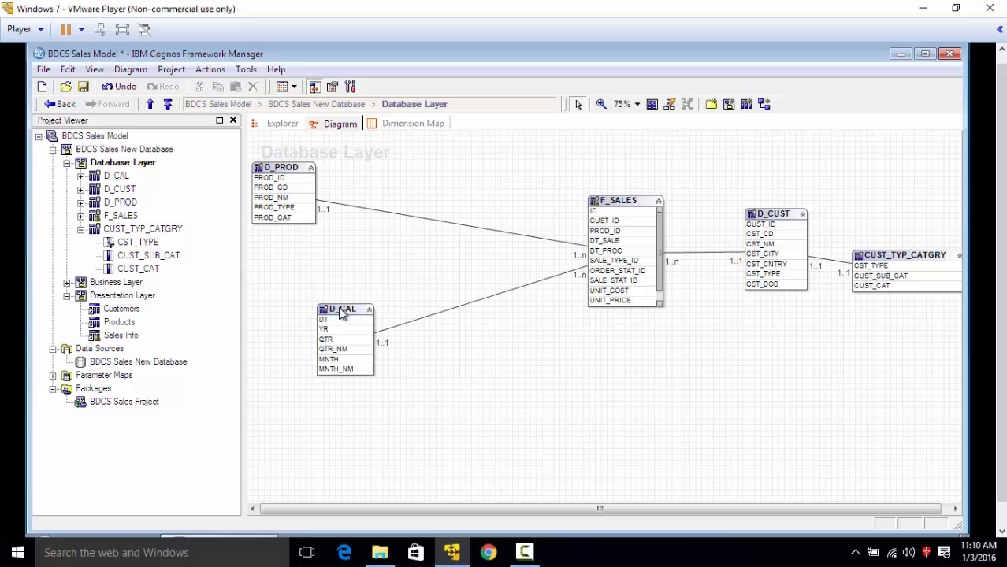
mouse_move(349, 316)
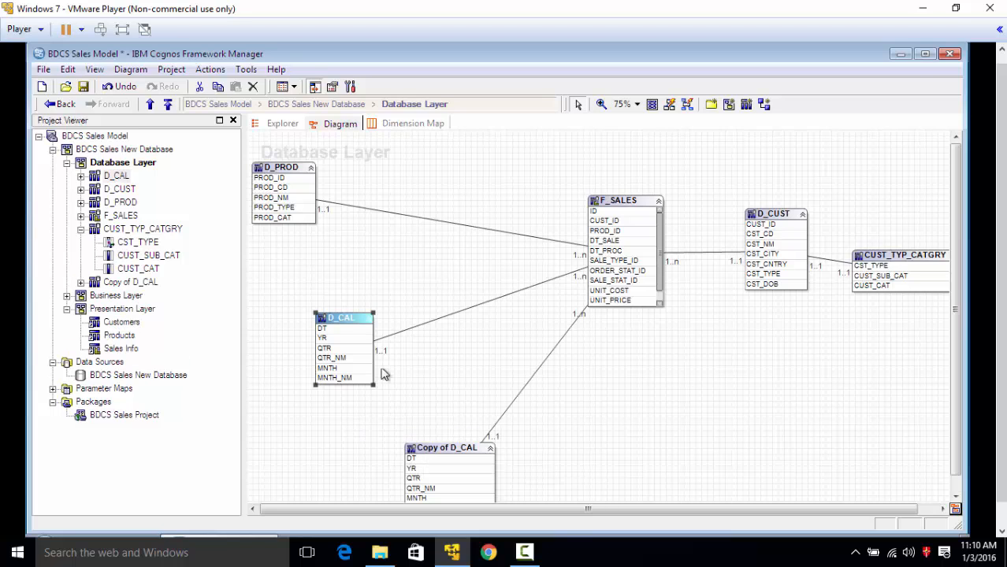
Position D_CAL and its copy in the diagram and rename the copy D_CAL Proc.
left_click_drag(343, 318, 302, 267)
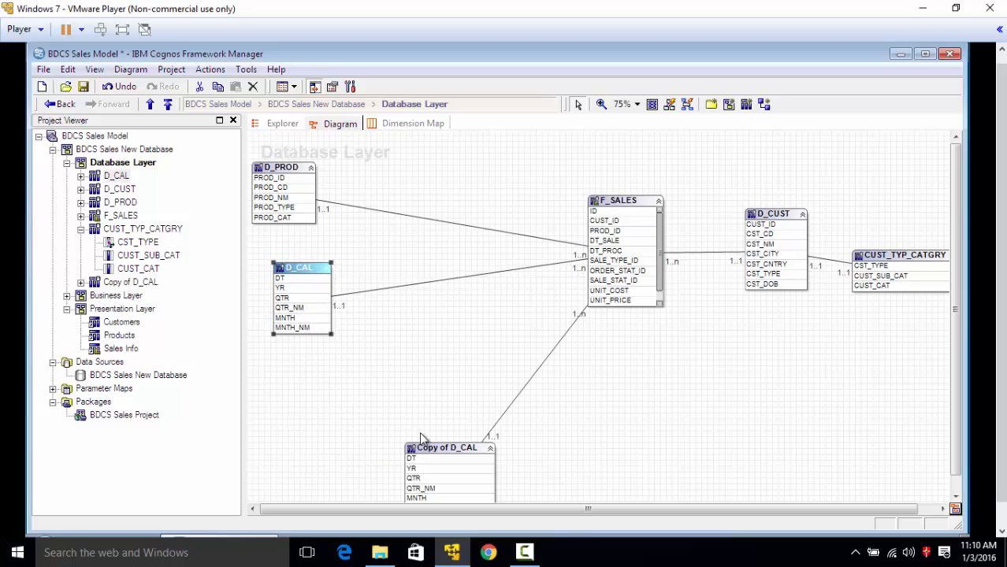
left_click_drag(449, 447, 348, 357)
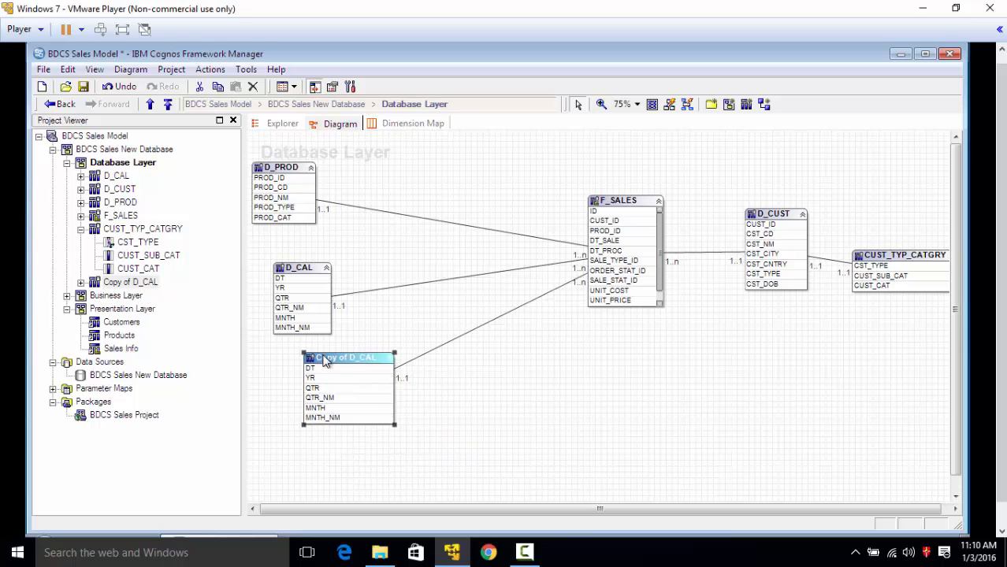
mouse_move(358, 364)
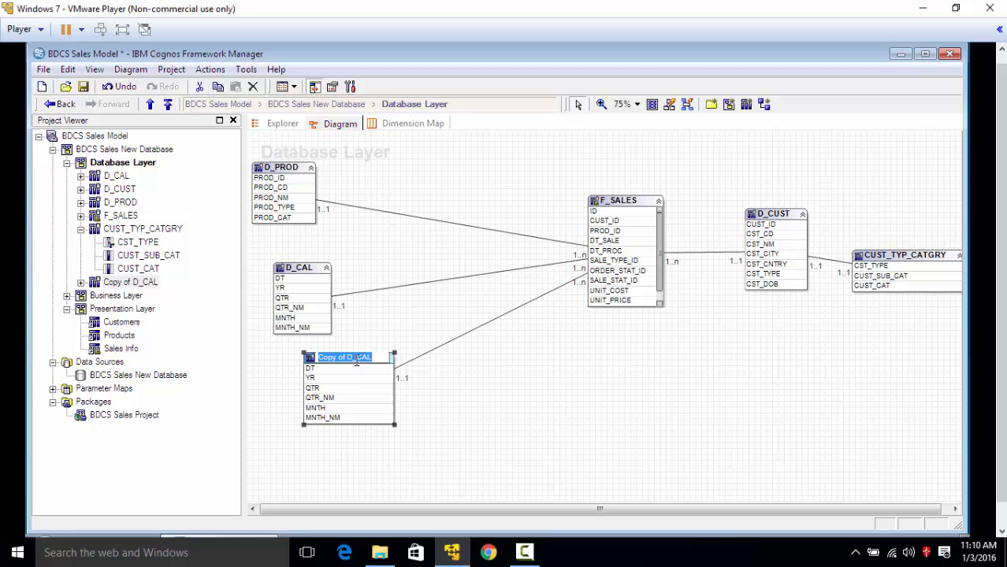
left_click(347, 357)
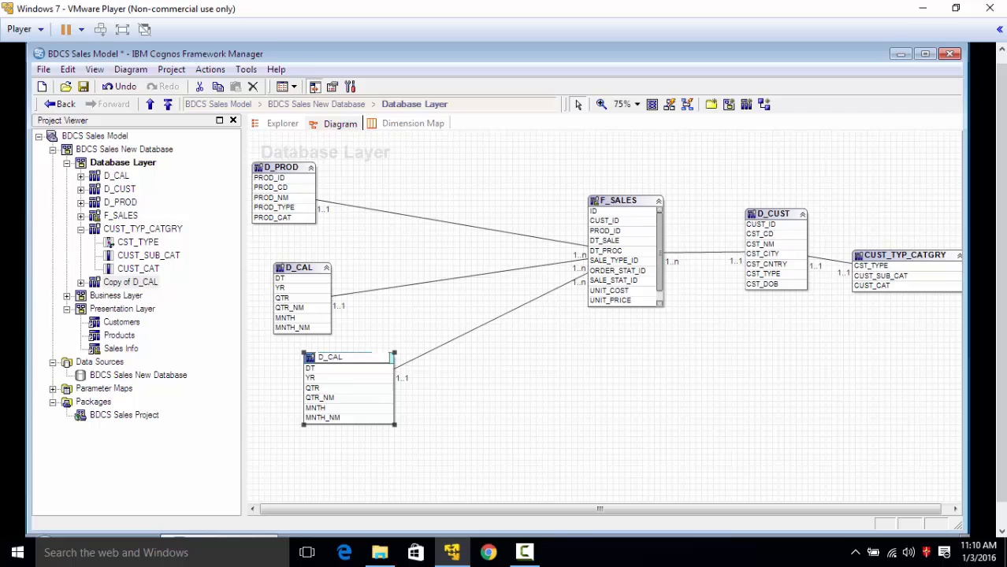
type("Proc")
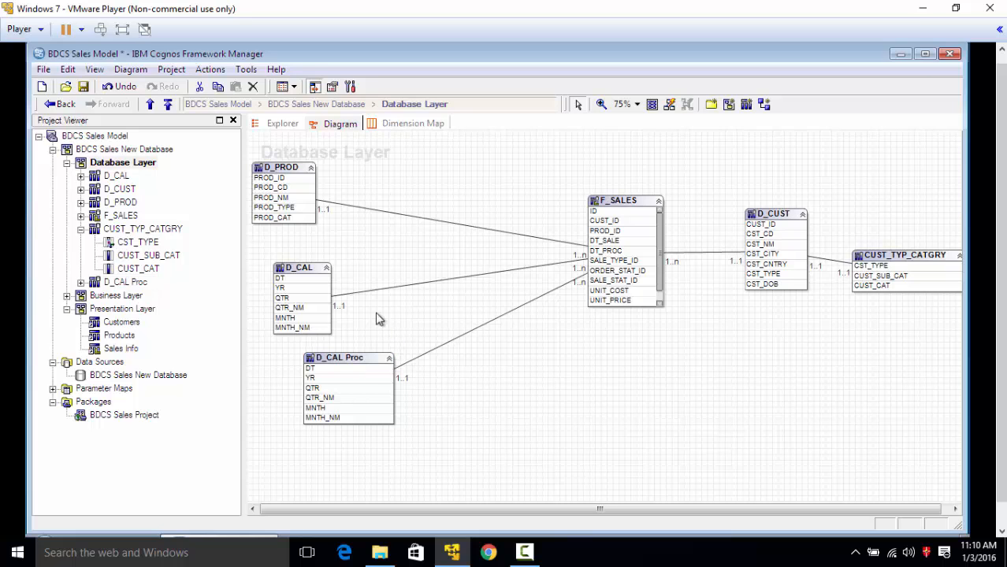
left_click(298, 267)
type(" Sale")
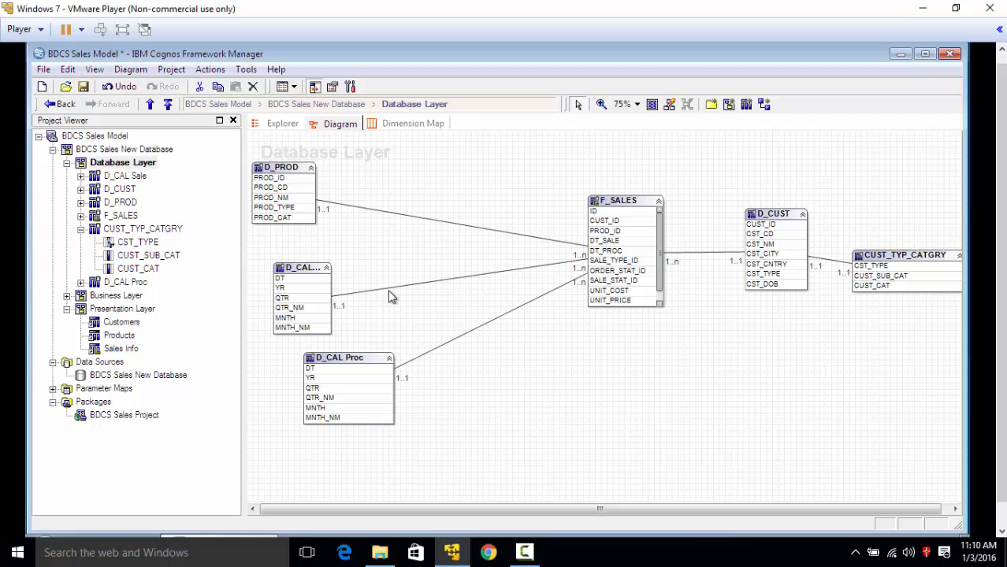
mouse_move(329, 336)
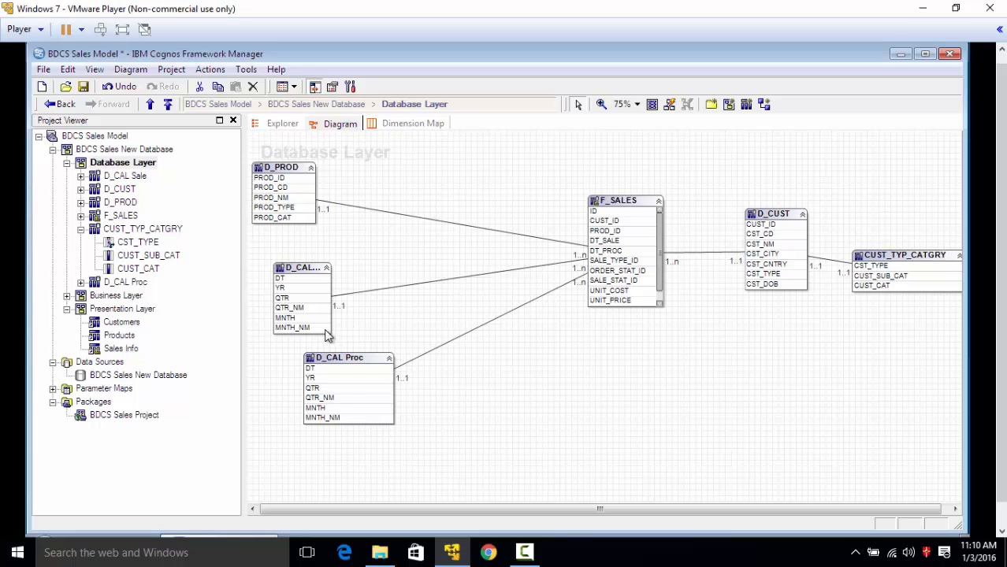
mouse_move(332, 339)
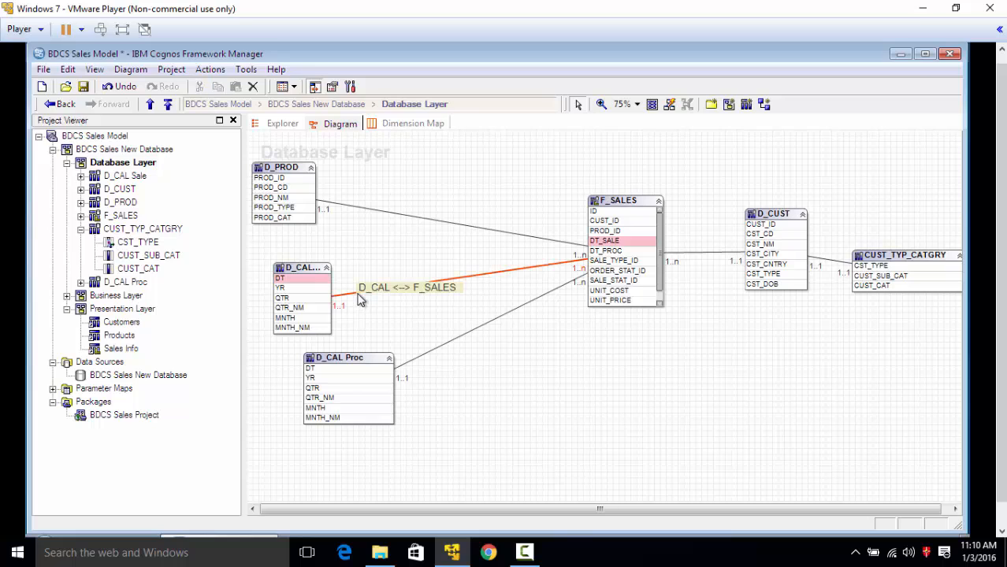
mouse_move(449, 349)
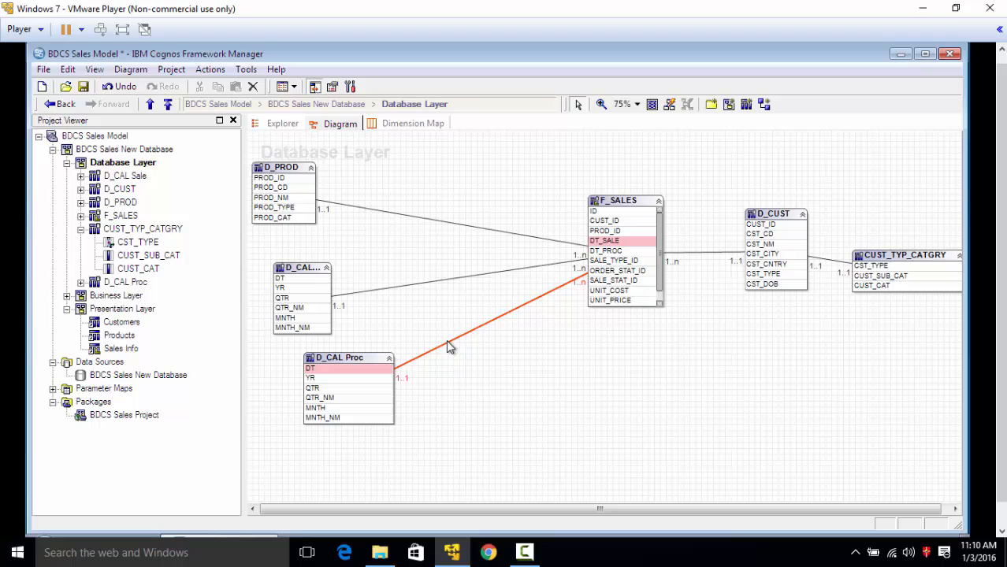
Review the D_CAL Proc join (DT = DT_PROC) and auto-arrange the diagram in Star layout.
double_click(436, 341)
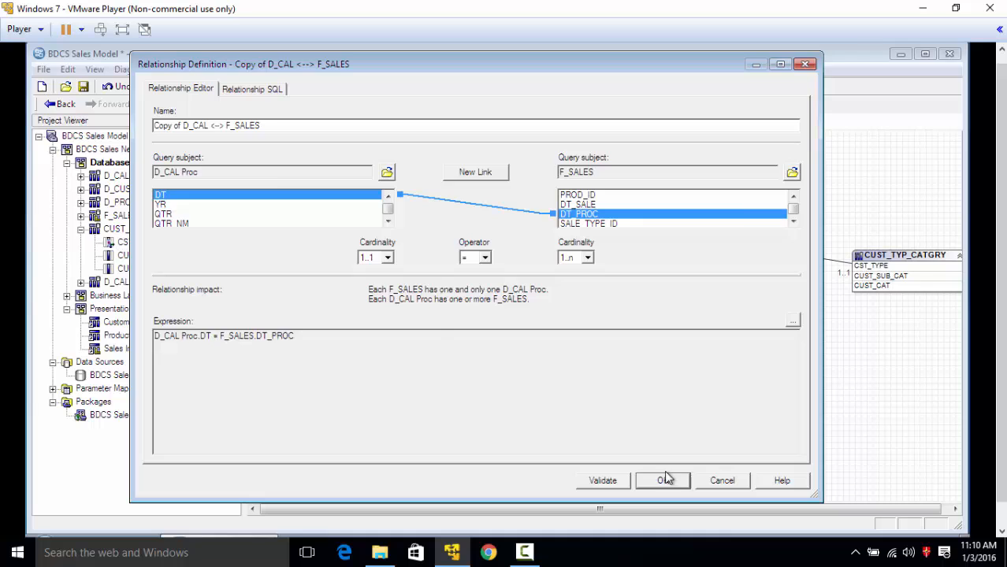
left_click(663, 481)
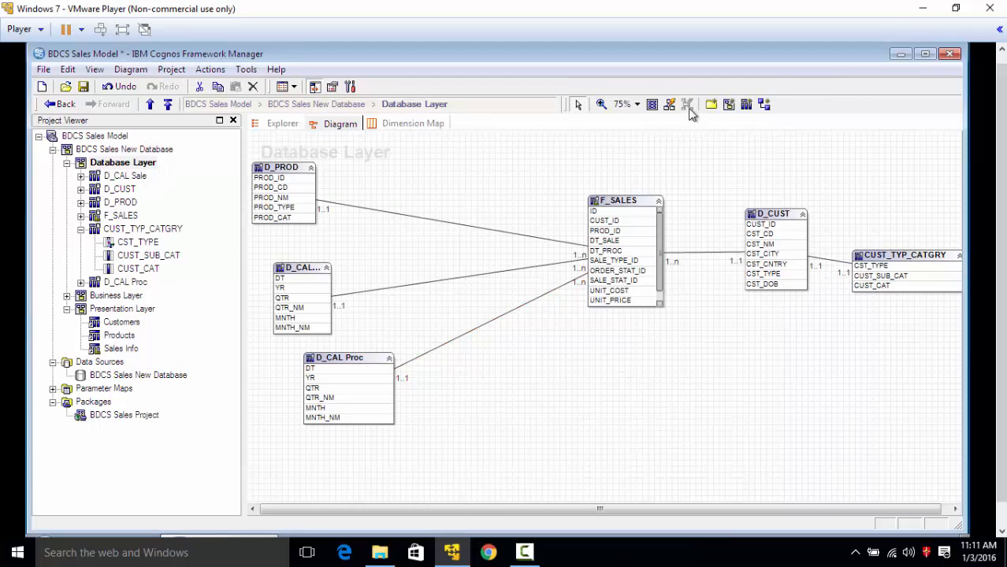
left_click(687, 104)
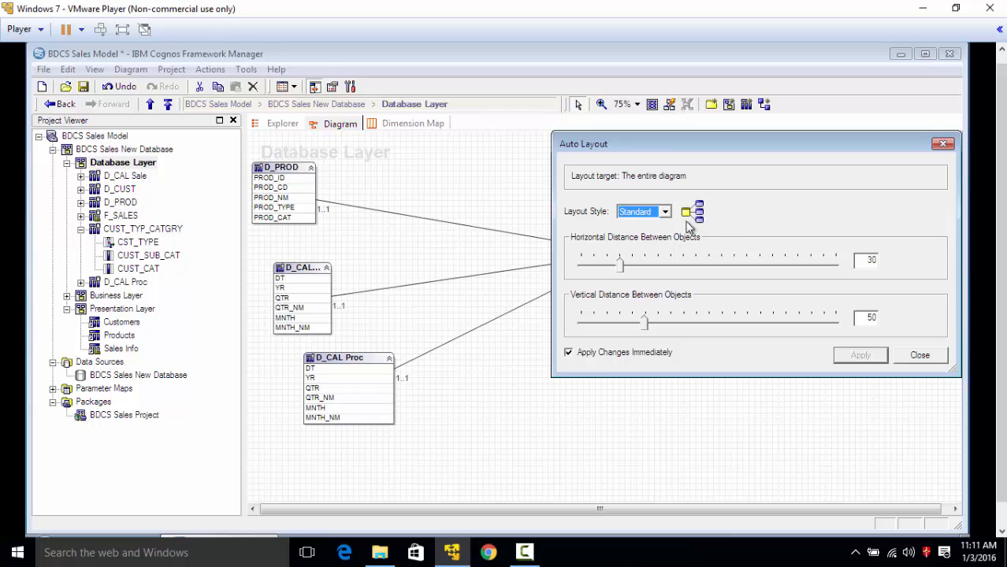
left_click(664, 211)
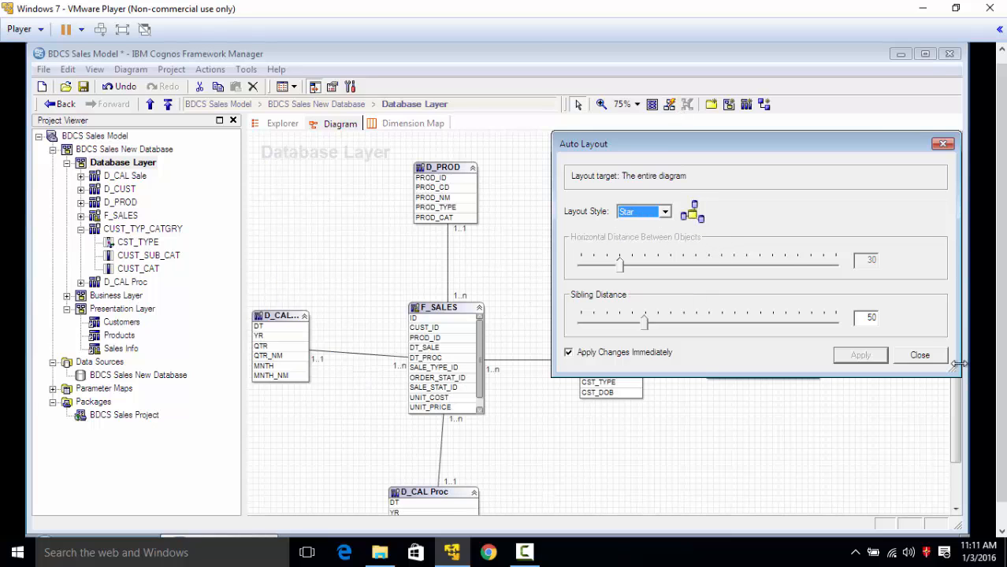
left_click(919, 354)
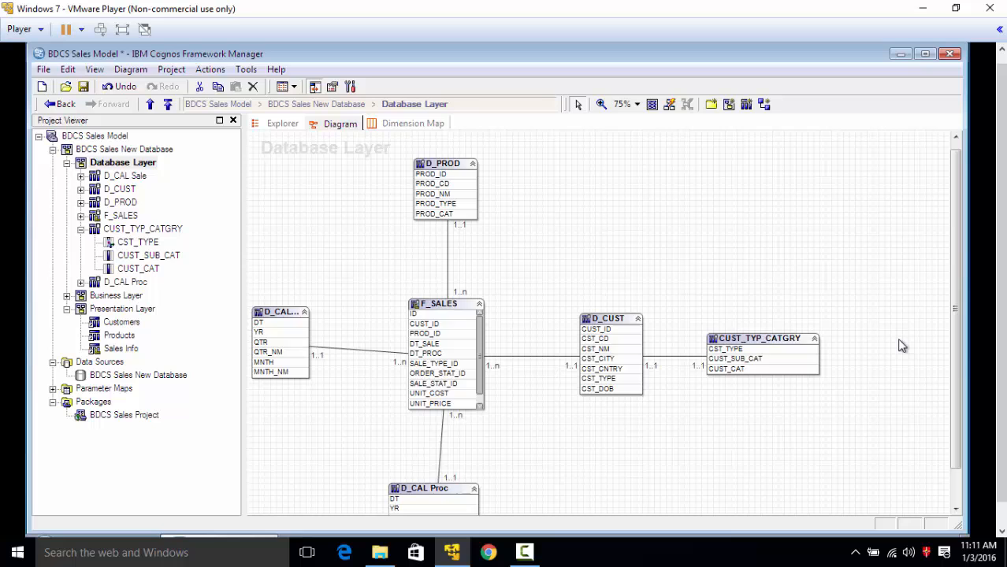
Collapse CUST_TYP_CATGRY in the Project Viewer and expand the Business Layer folder.
scroll("down", 3)
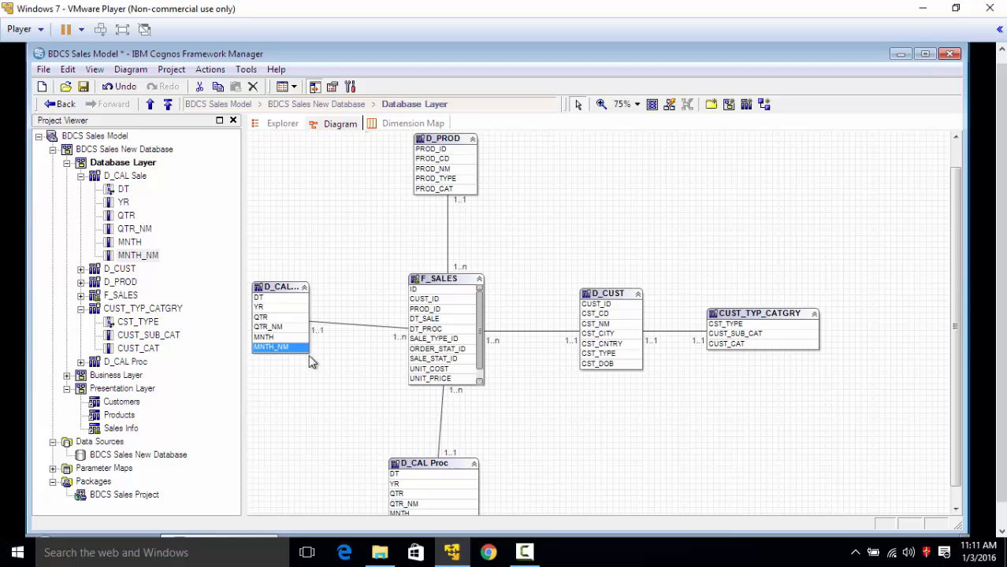
mouse_move(210, 300)
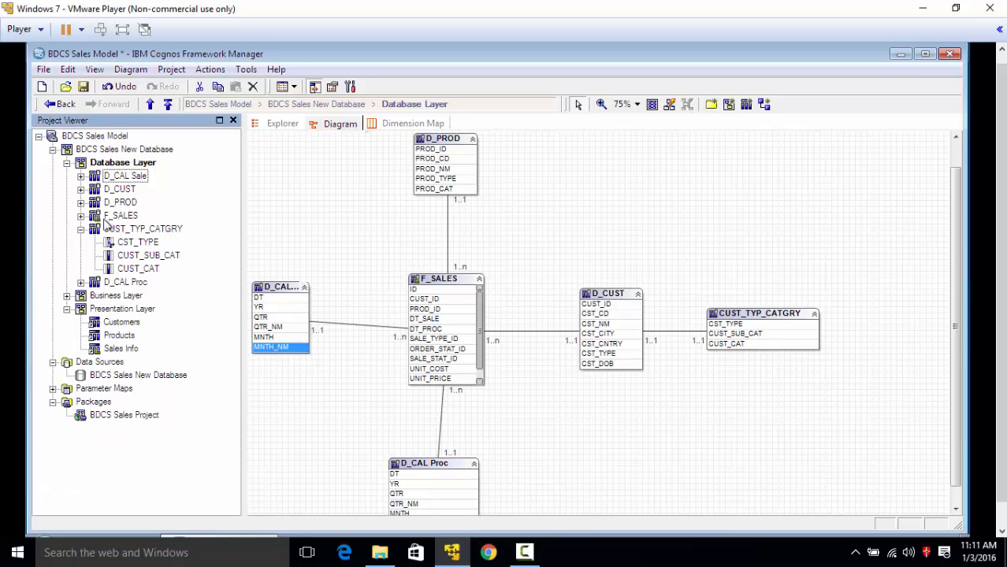
left_click(81, 229)
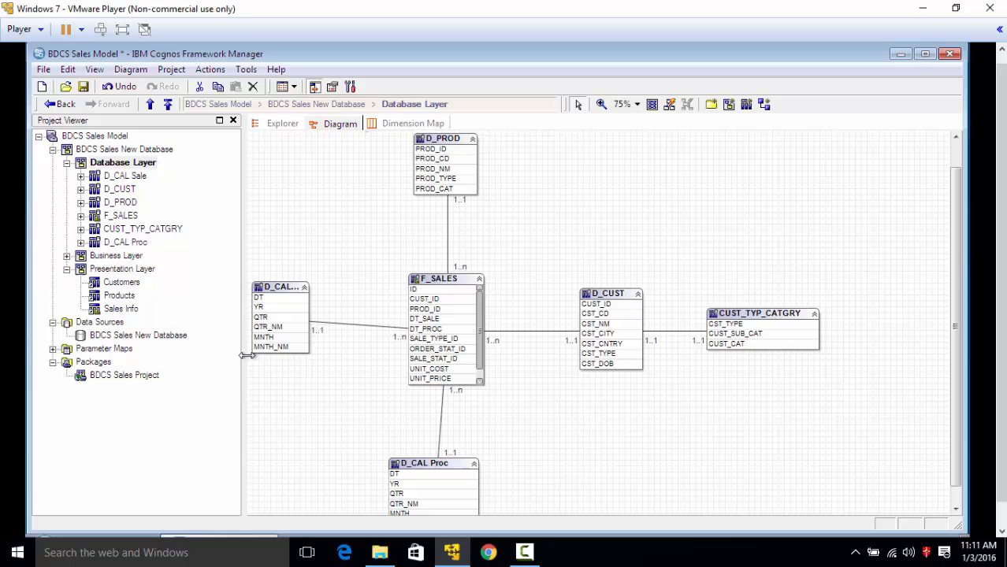
mouse_move(378, 385)
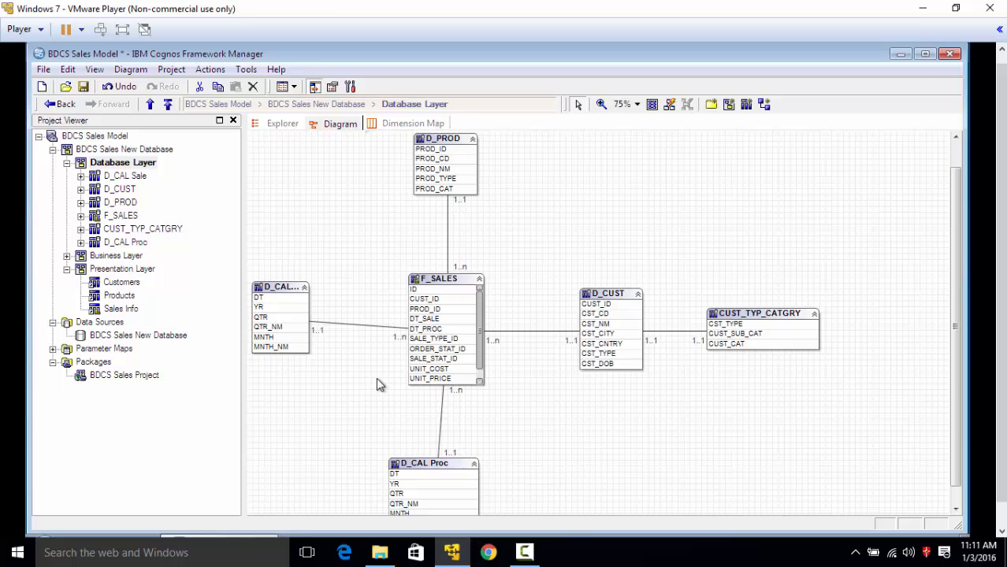
left_click(760, 313)
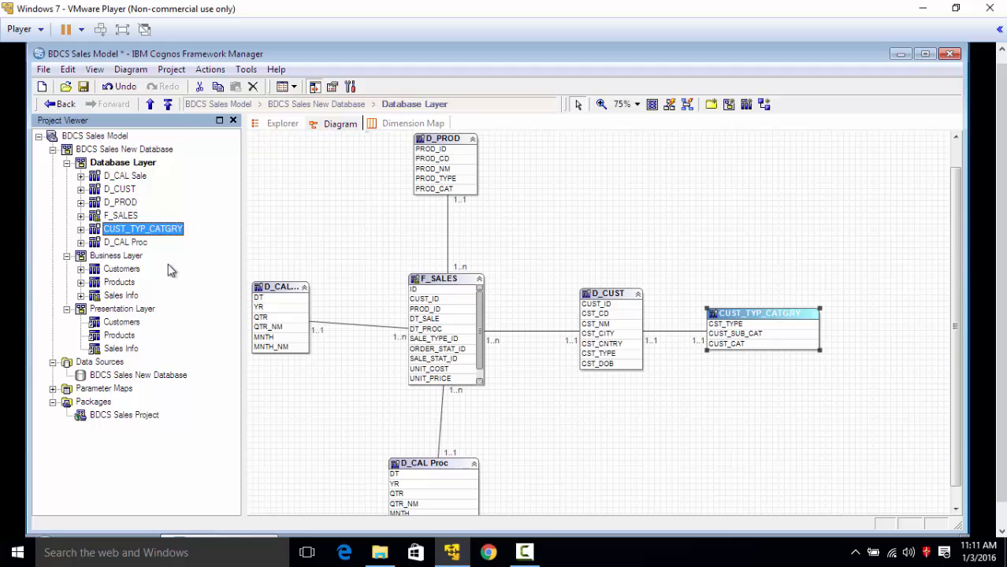
Create a Model query subject named 'Customer Type Category' under Business Layer.
right_click(116, 255)
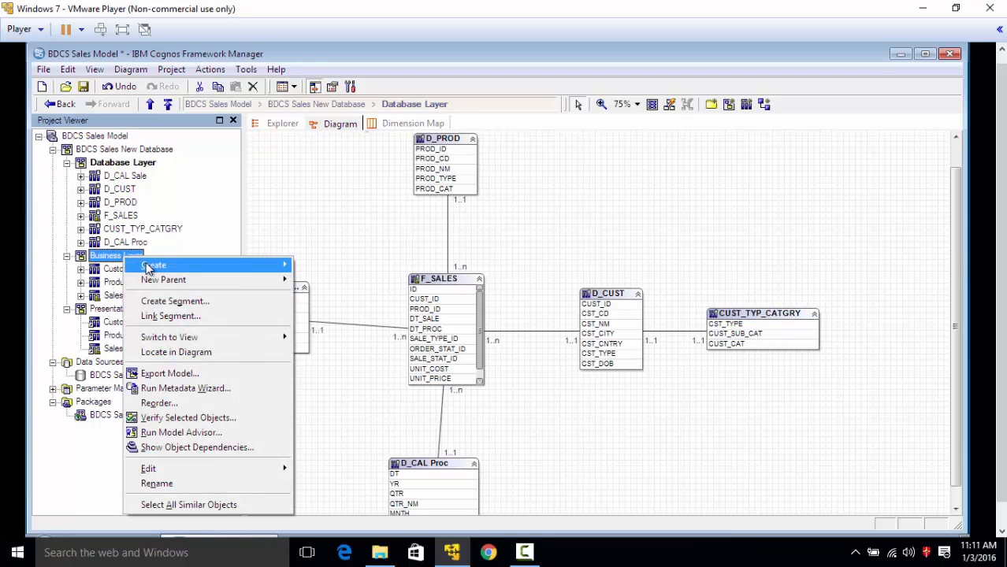
mouse_move(153, 265)
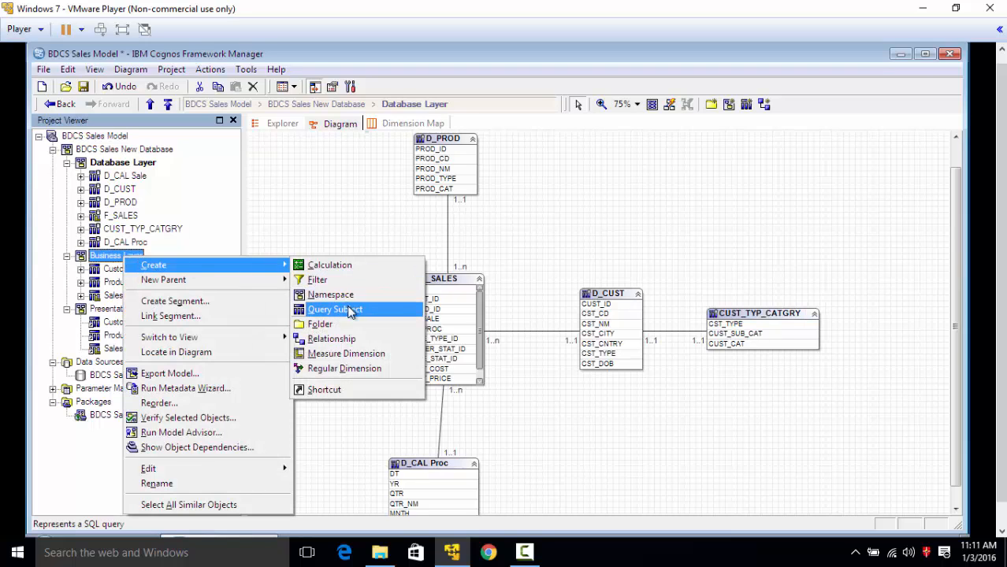
left_click(335, 308)
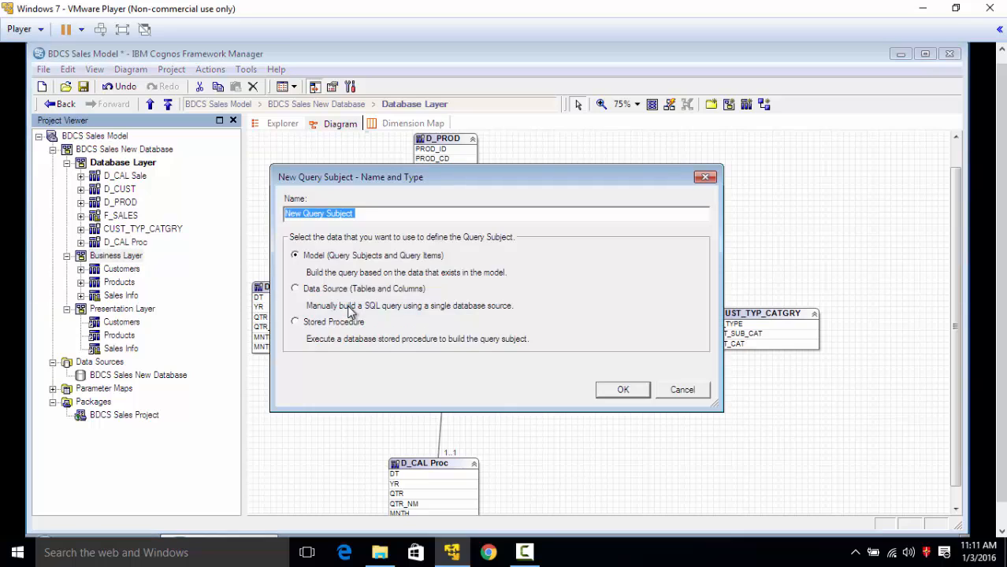
type("Customer Type C")
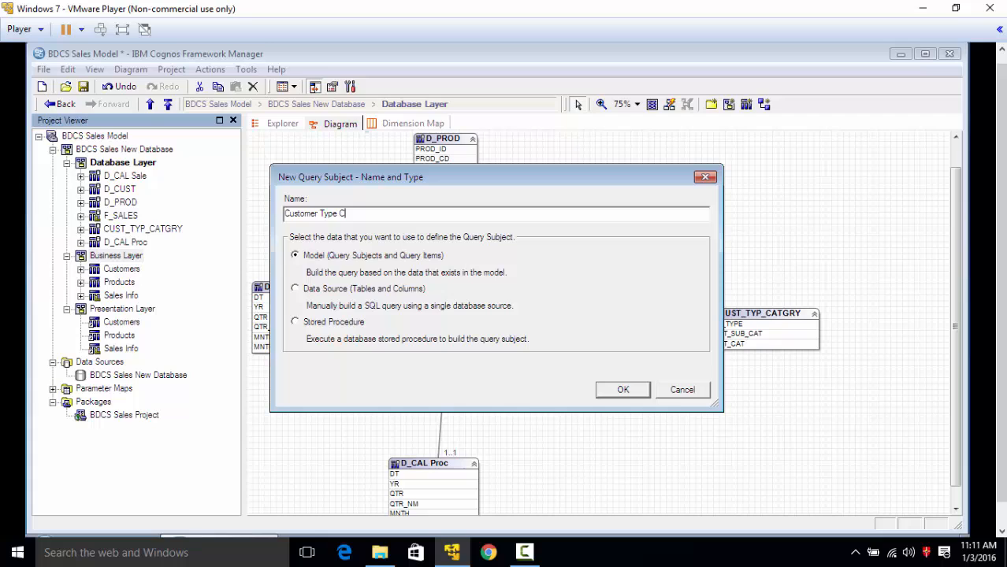
type("ategory")
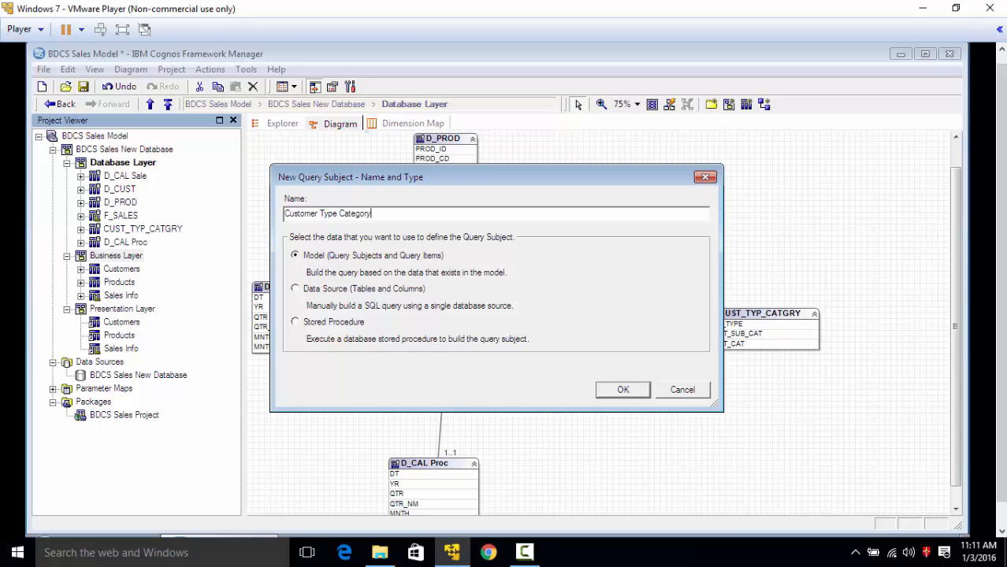
left_click(623, 389)
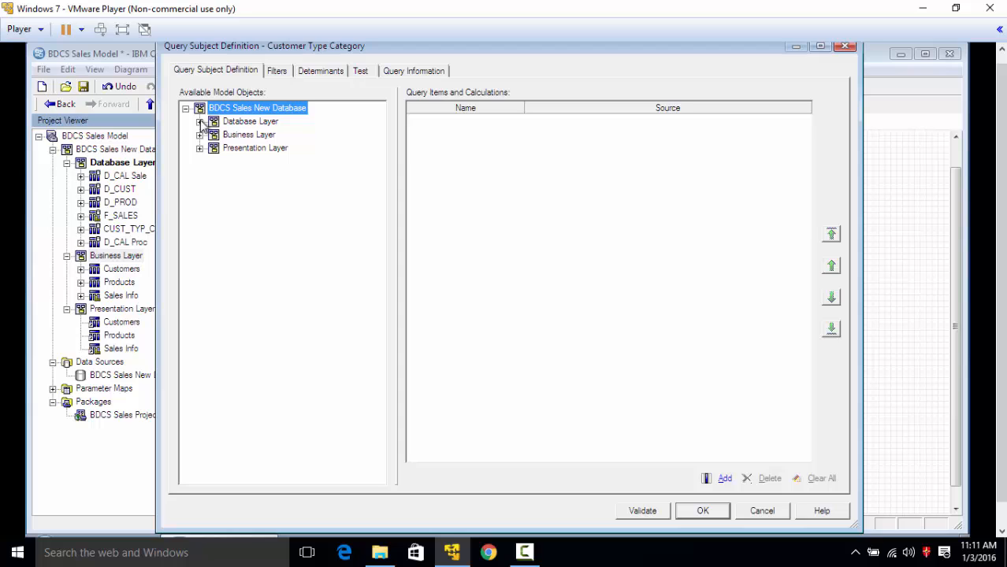
Expand the Database Layer in the definition dialog and show the CUST_TYP_CATGRY columns.
left_click(200, 121)
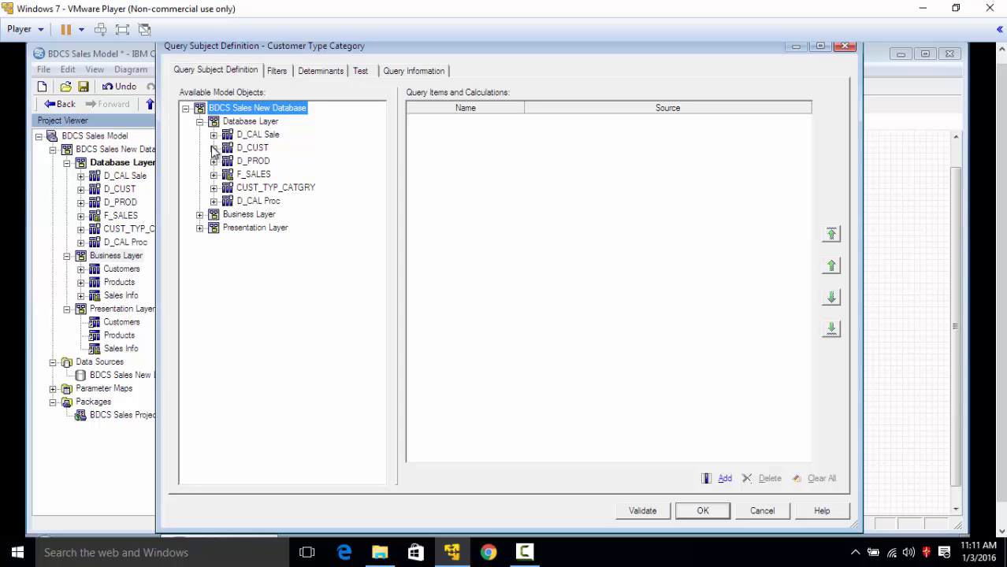
left_click(214, 147)
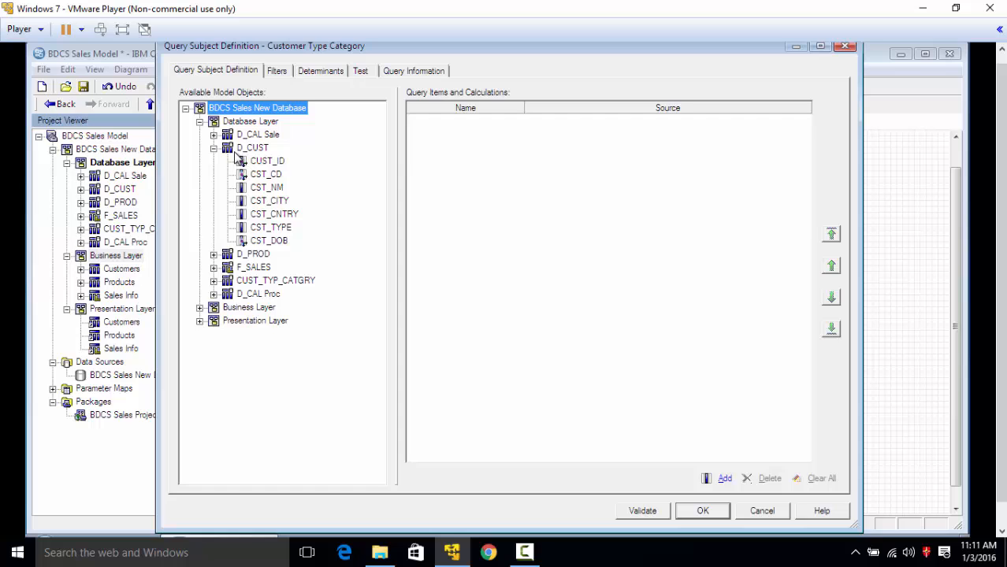
left_click(214, 147)
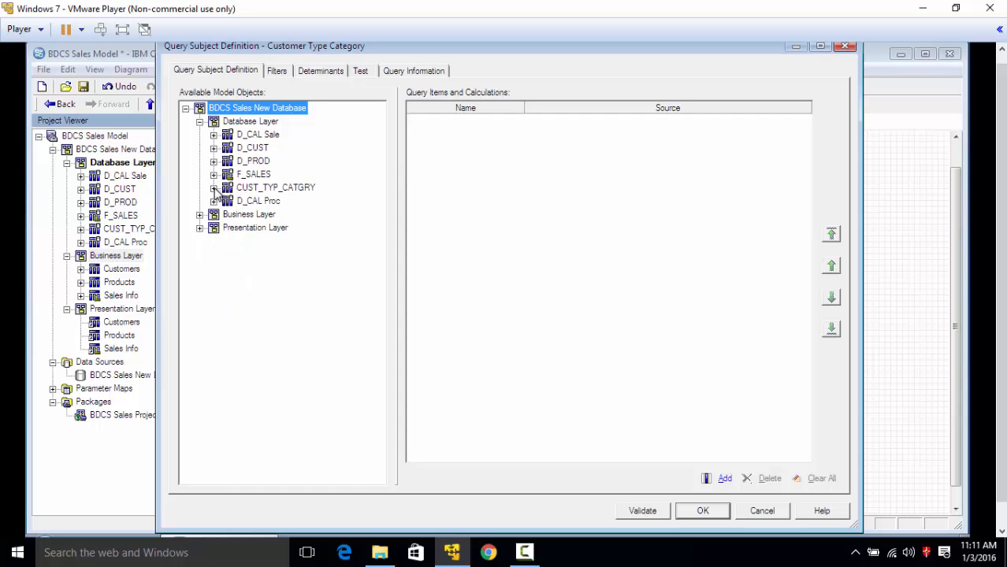
left_click(214, 187)
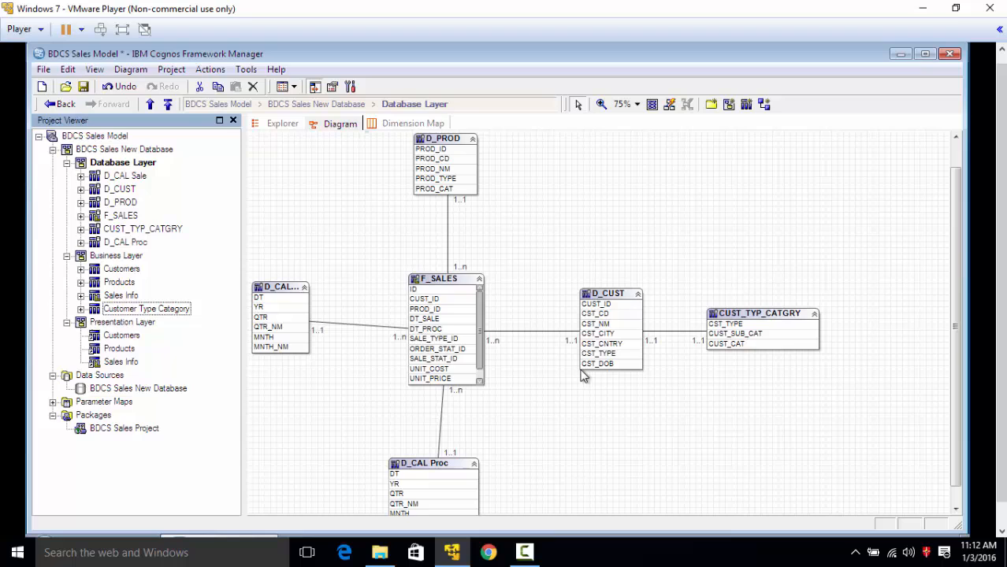
Select Customer Type Category and expand the Customers query subject in the Project Viewer.
left_click(146, 308)
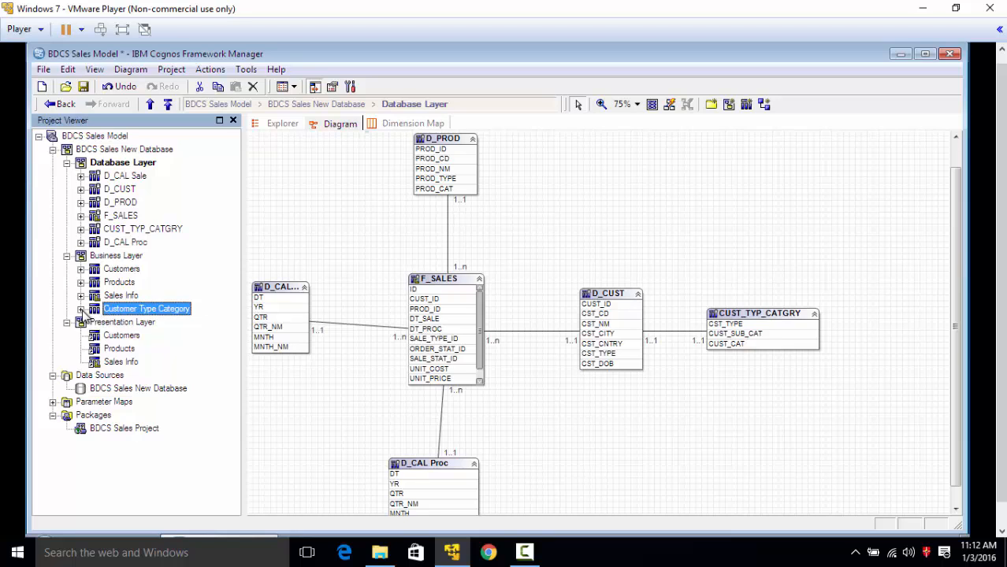
left_click(81, 269)
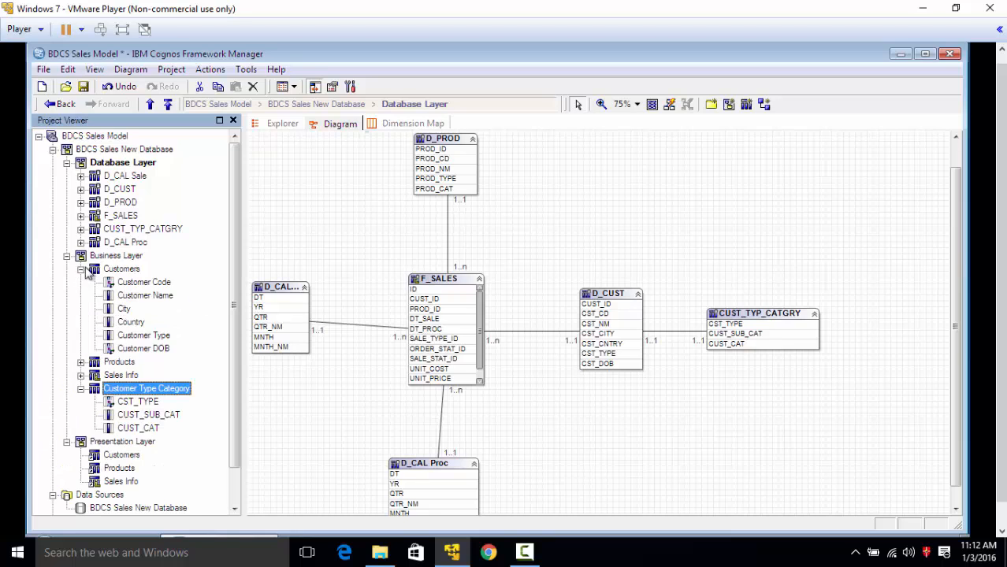
scroll("down", 3)
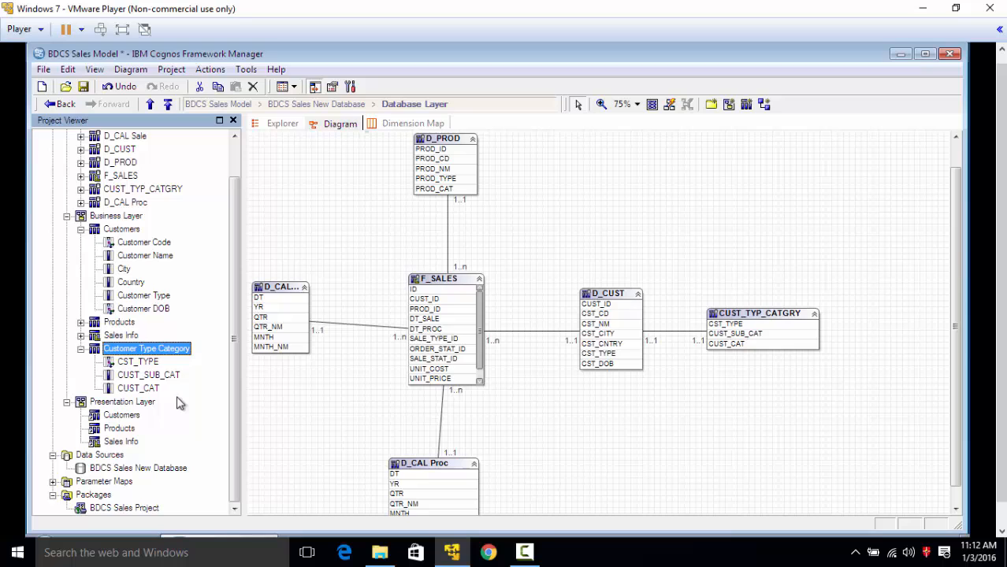
mouse_move(253, 86)
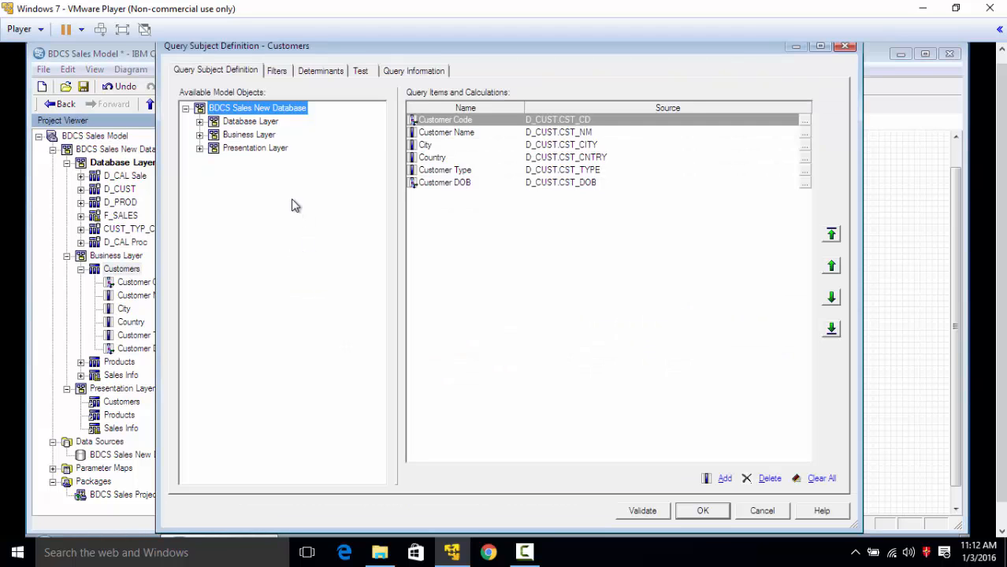
Reopen the Customers definition and add CUST_SUB_CAT and CUST_CAT from CUST_TYP_CATGRY after Customer Type.
left_click(199, 120)
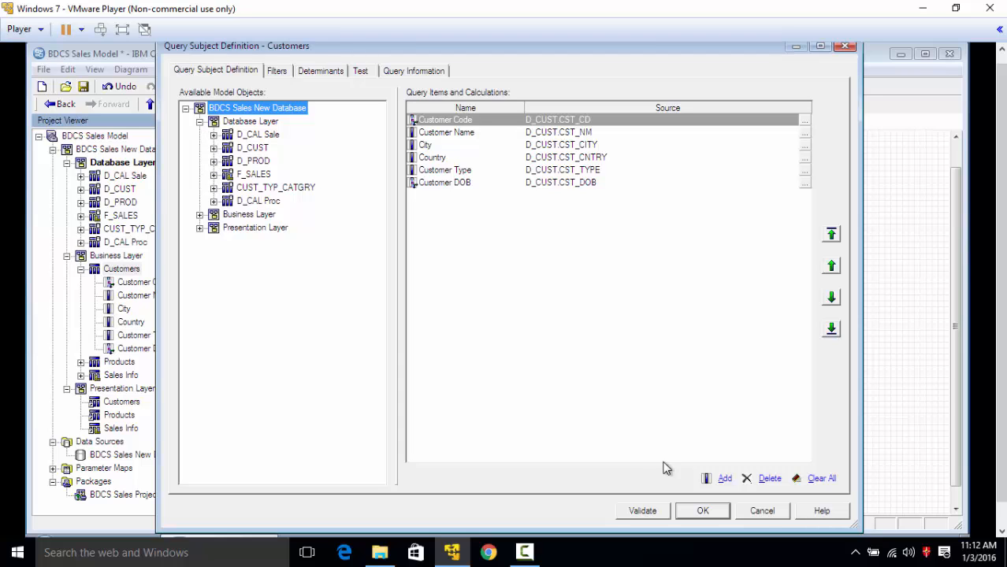
left_click(702, 510)
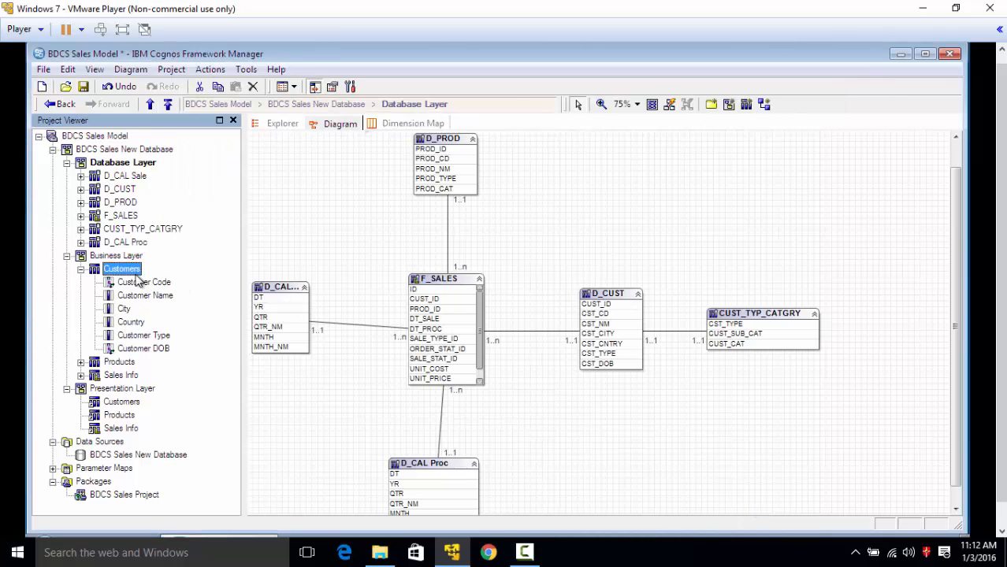
double_click(121, 268)
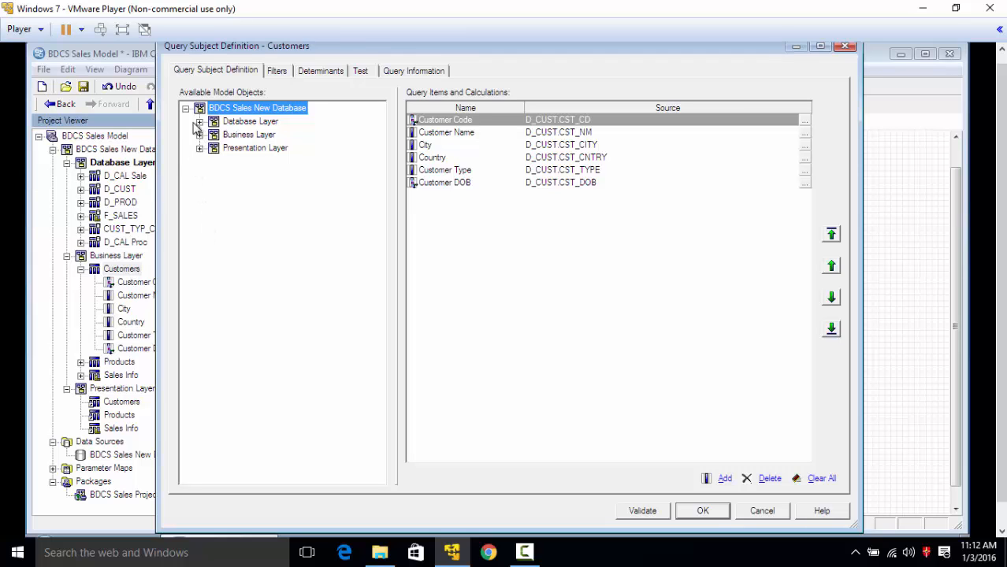
left_click(200, 121)
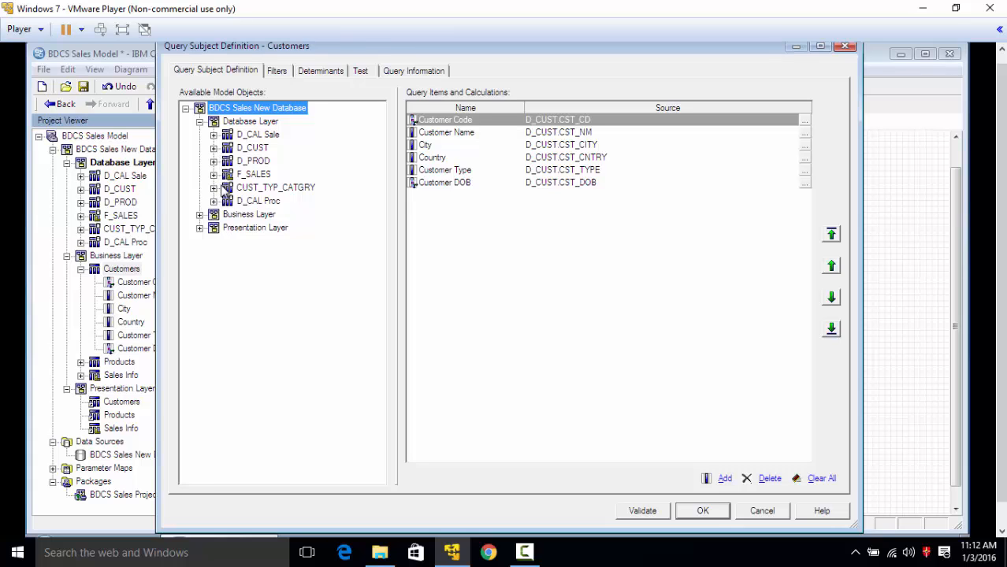
left_click(213, 188)
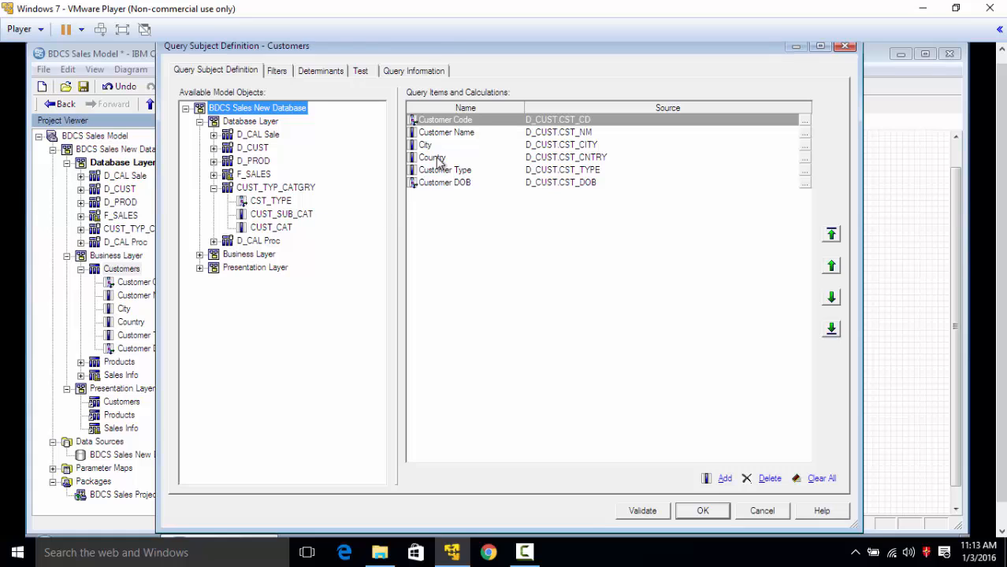
left_click(444, 169)
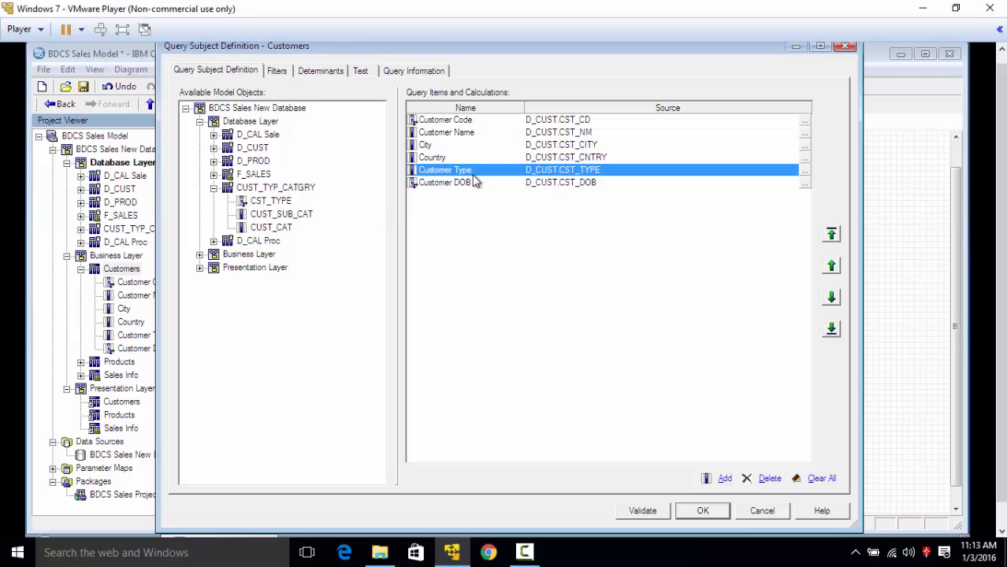
left_click(281, 213)
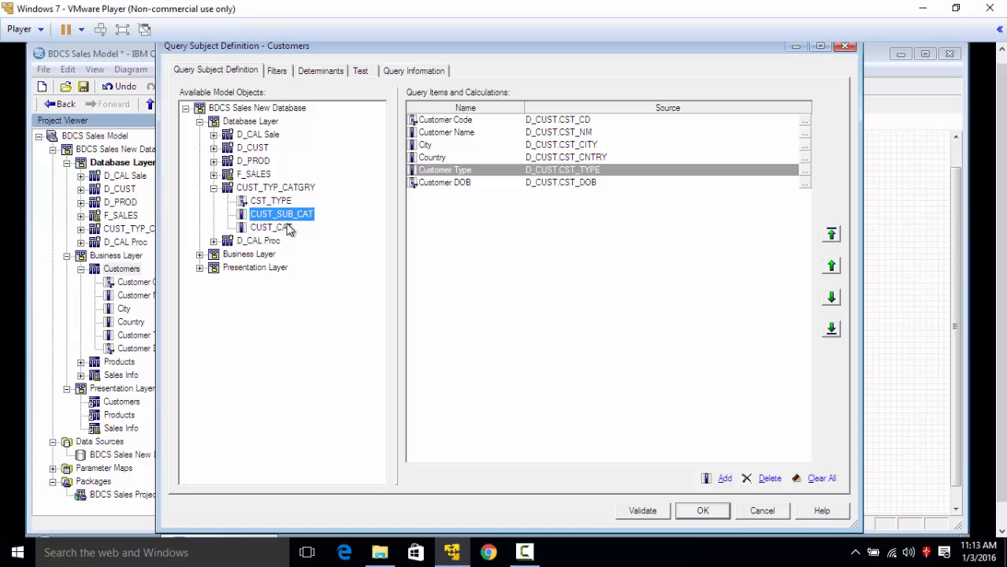
left_click(271, 227)
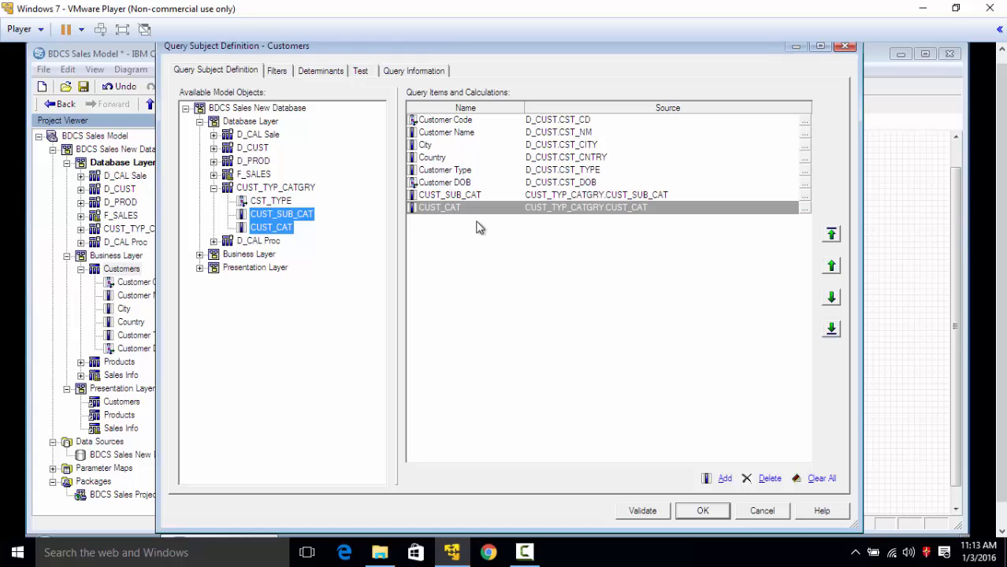
left_click(413, 70)
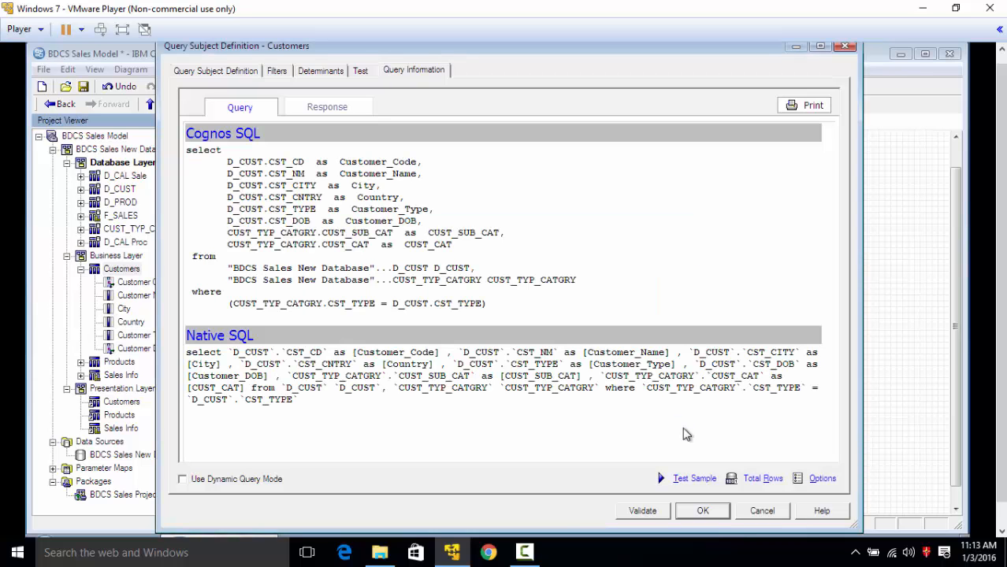
mouse_move(597, 418)
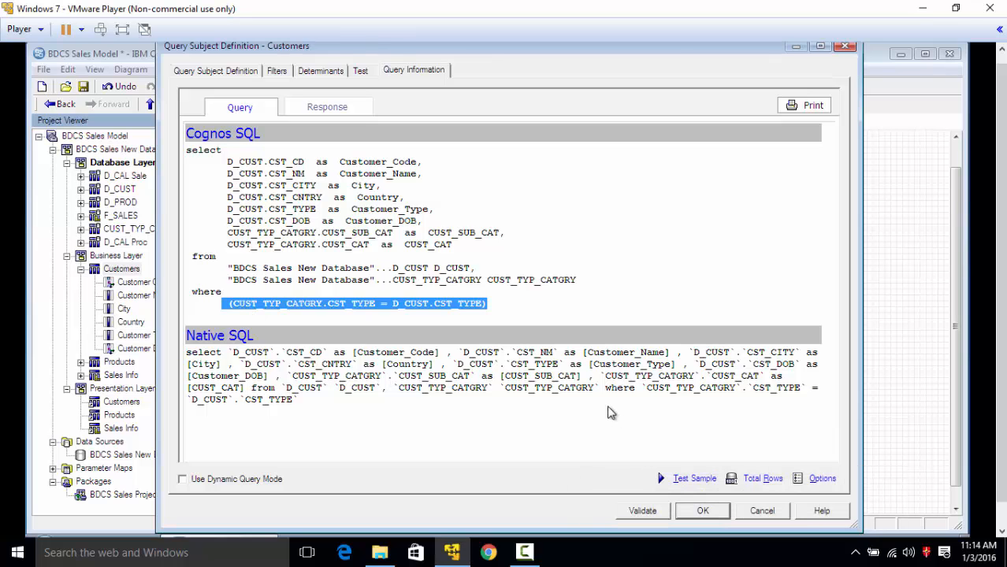
After reviewing the D_CUST–CUST_TYP_CATGRY join SQL, switch Customers to its test results view.
left_click(360, 71)
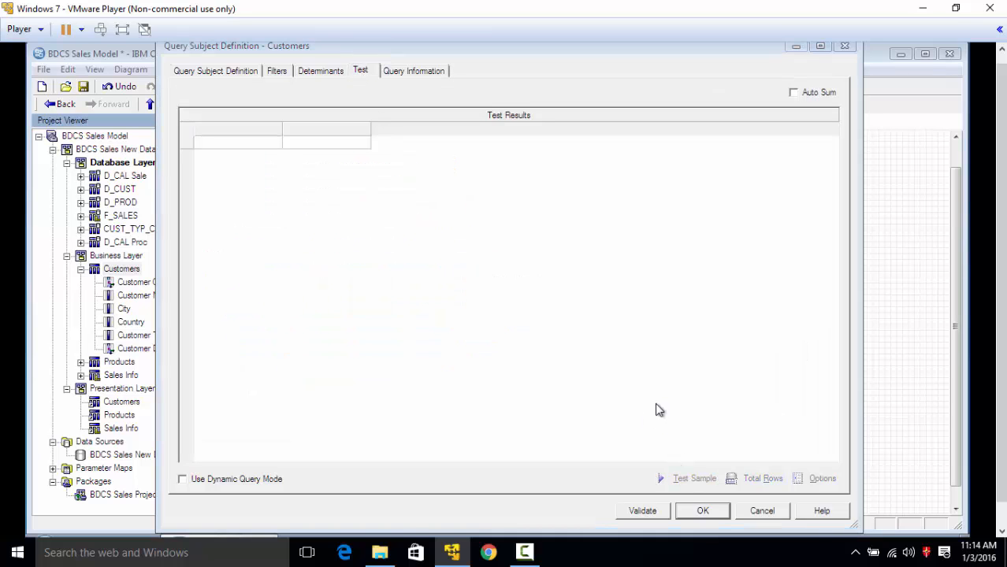
Run a test sample of Customers returning six rows, then save the definition.
left_click(694, 478)
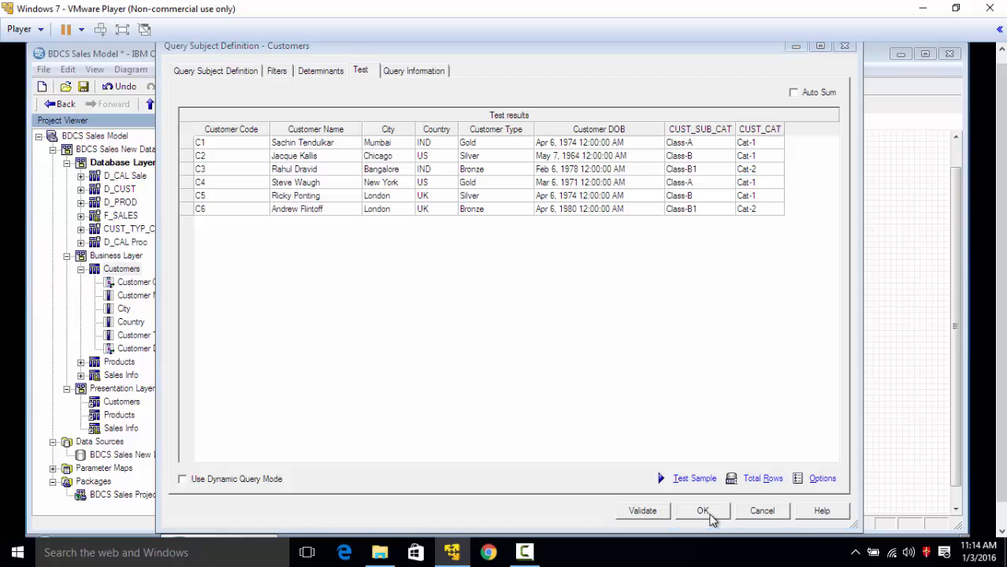
left_click(702, 511)
type("Cust Category")
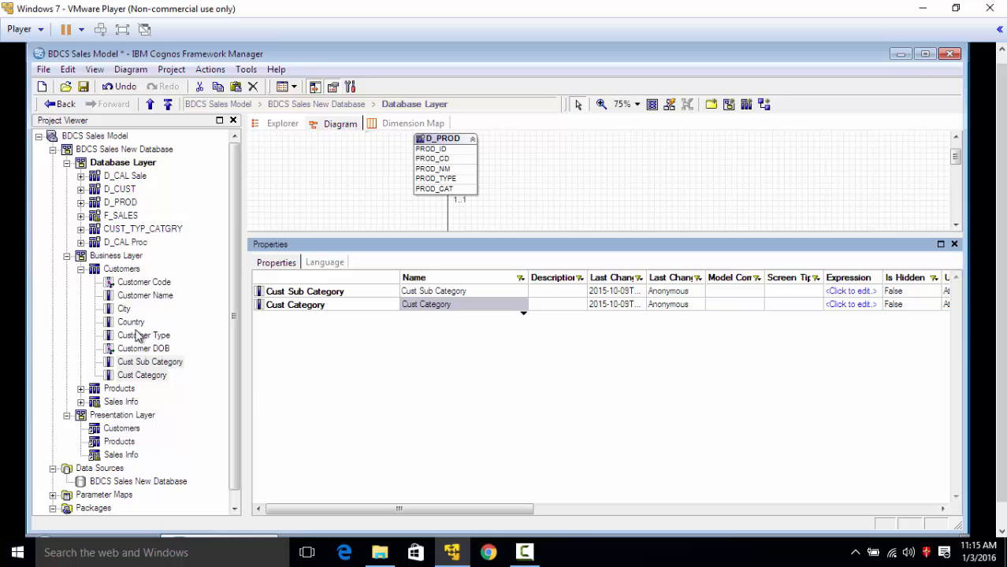
Select CUST_TYP_CATGRY and D_CAL Proc in the Database Layer to move above F_SALES.
left_click(144, 335)
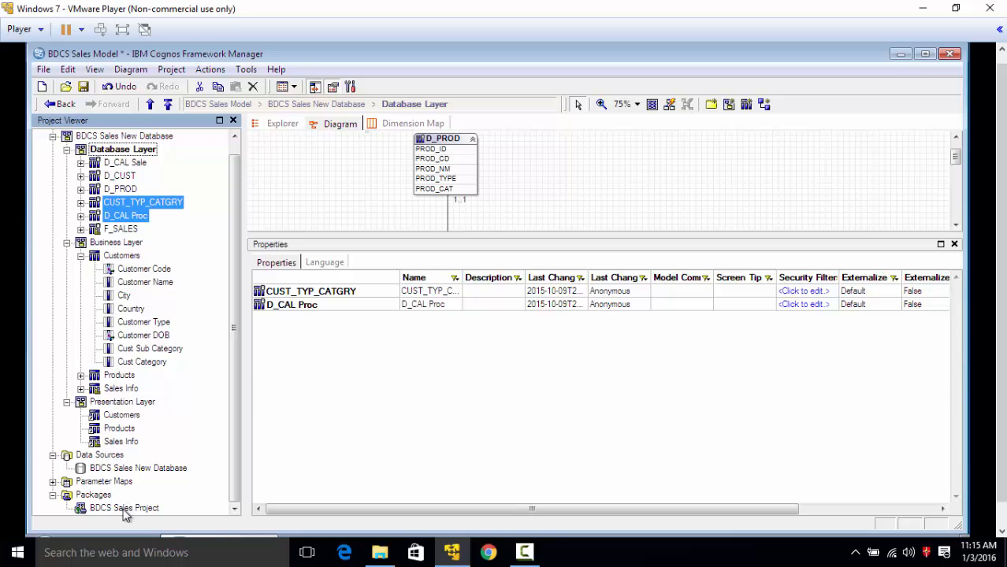
Publish BDCS Sales Project to Public Folders with existing security, confirming a new model version.
right_click(124, 508)
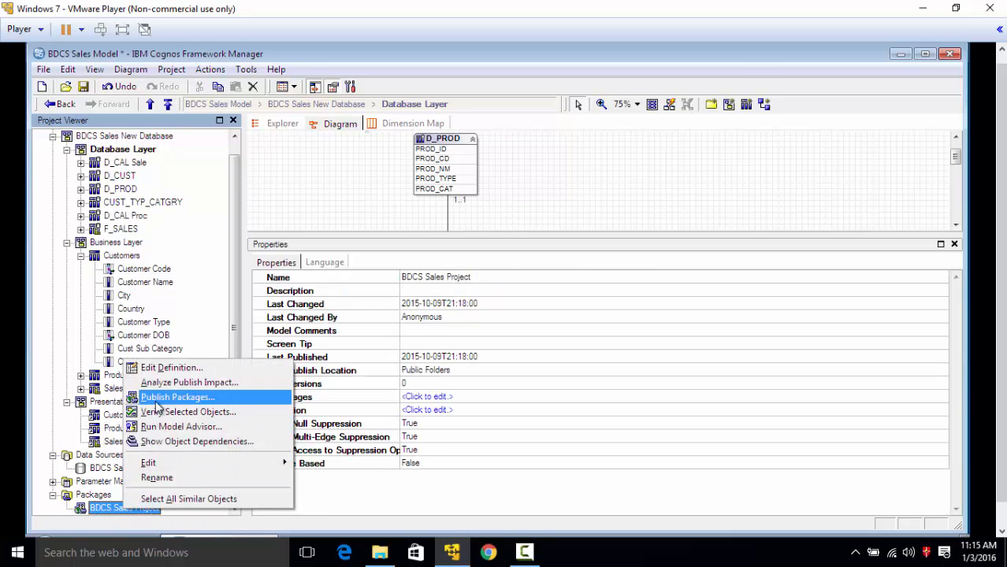
left_click(177, 397)
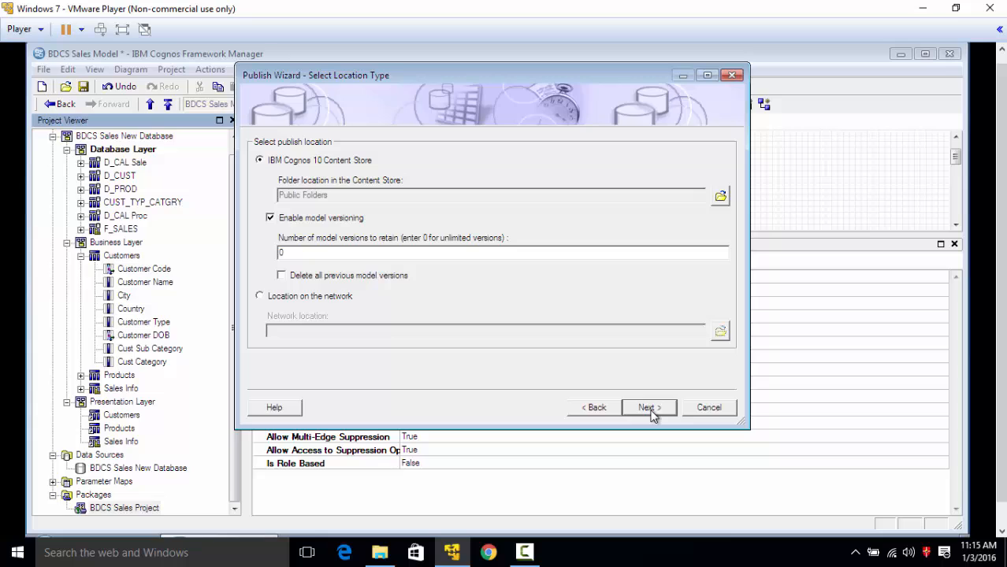
left_click(646, 407)
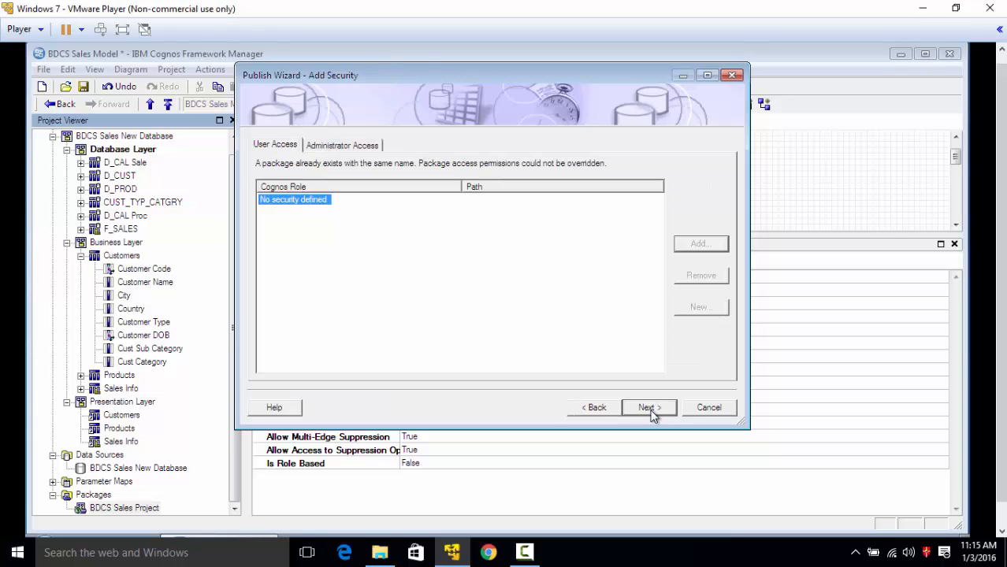
left_click(646, 407)
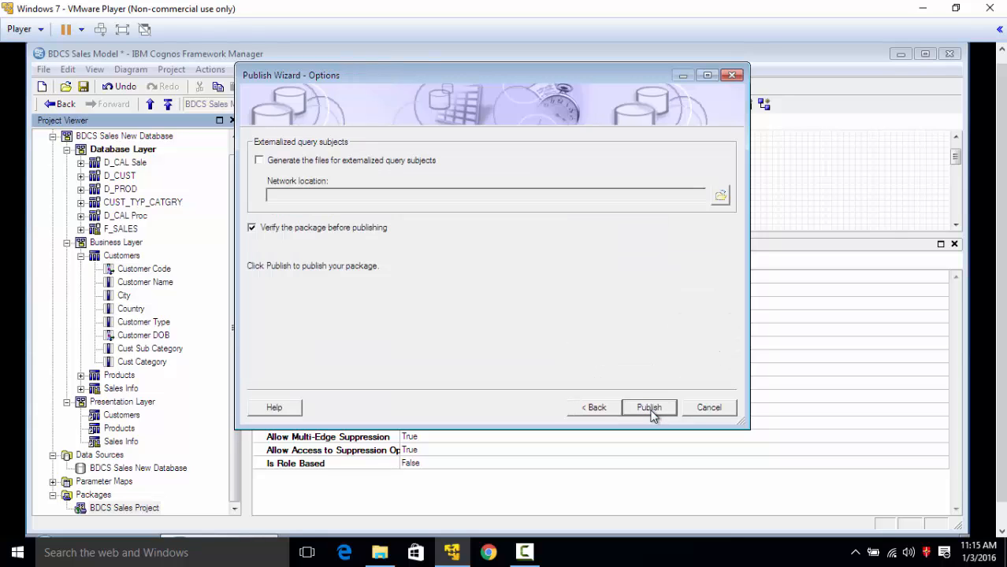
left_click(649, 407)
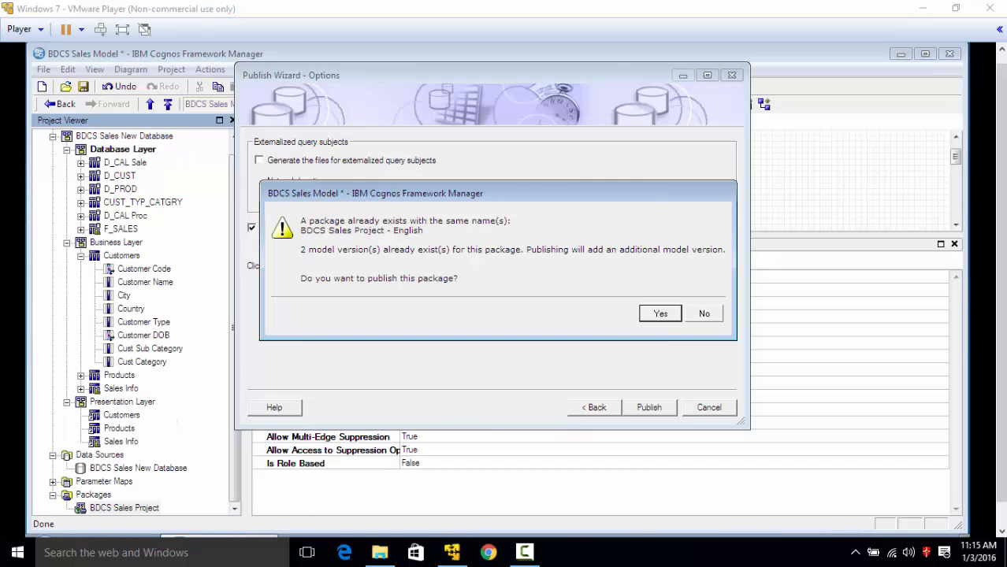
left_click(659, 313)
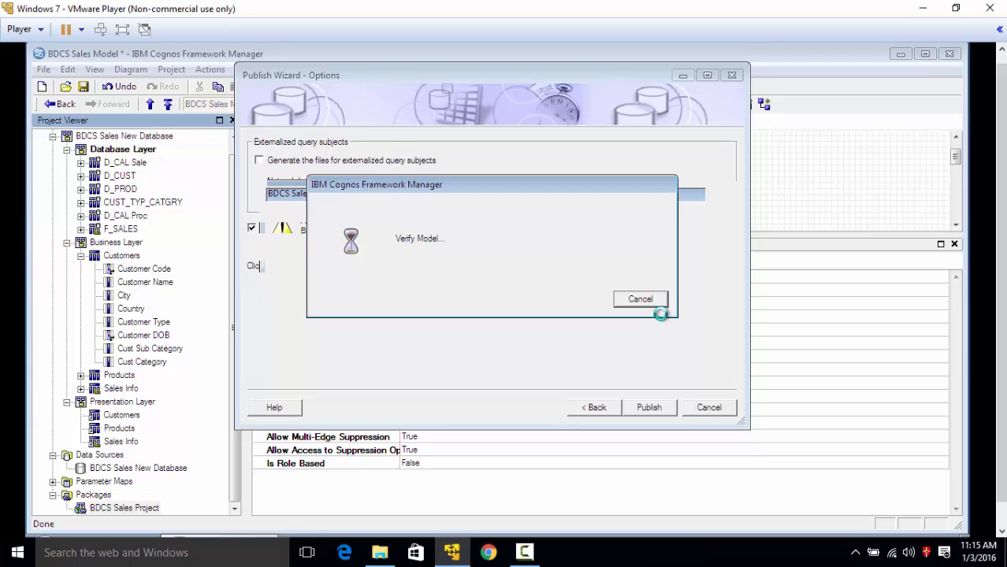
left_click(649, 407)
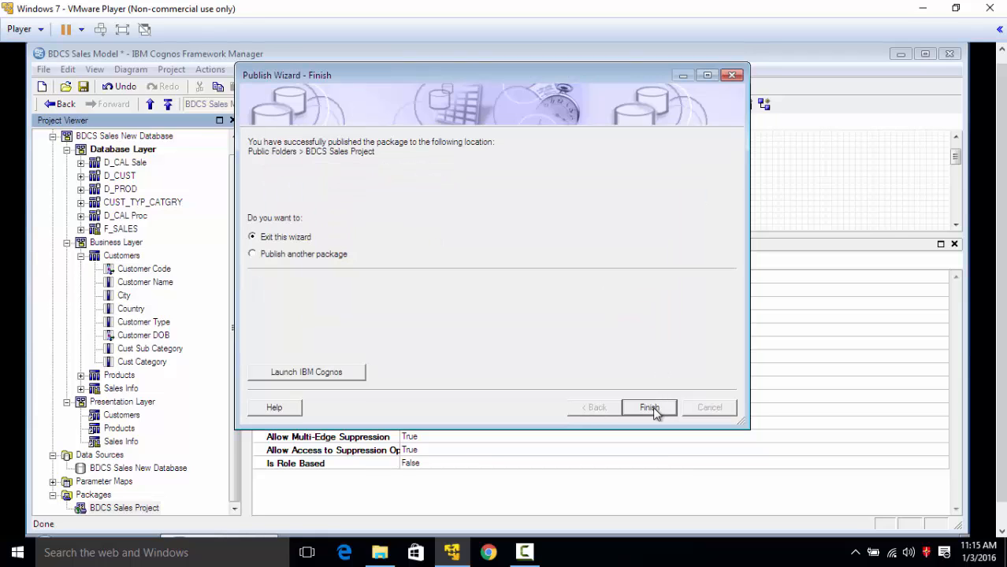
left_click(649, 408)
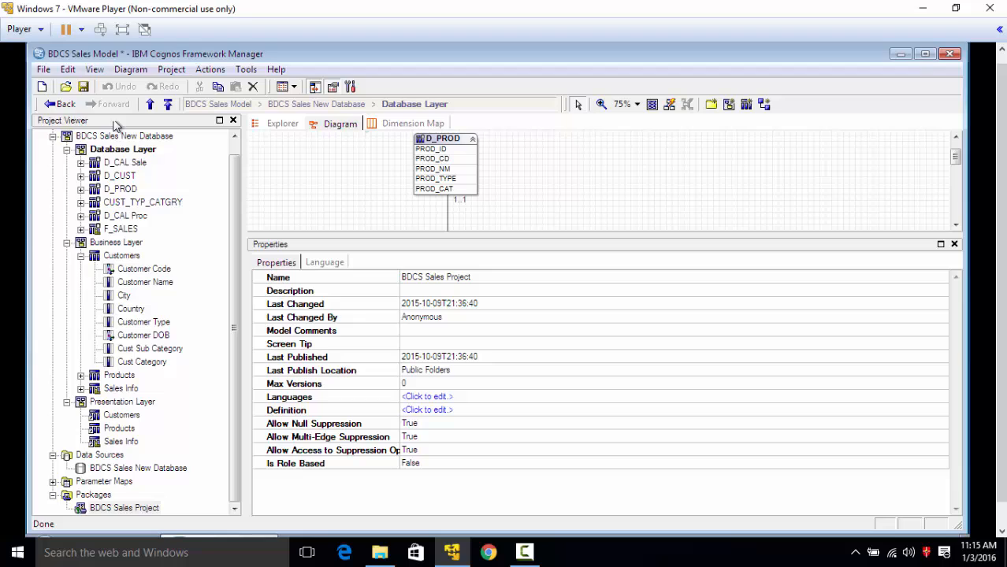
Save the BDCS Sales Model project.
left_click(82, 86)
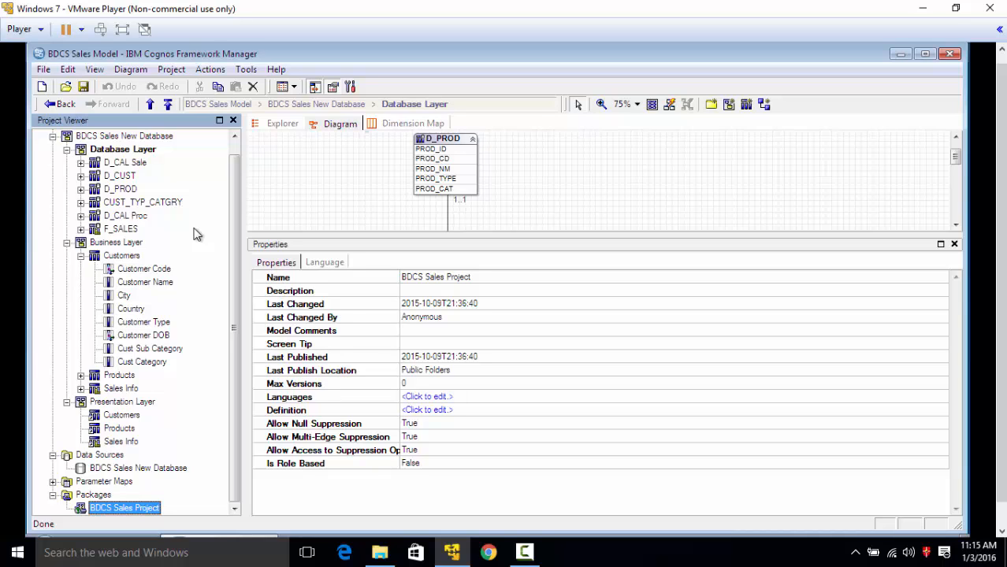
mouse_move(614, 194)
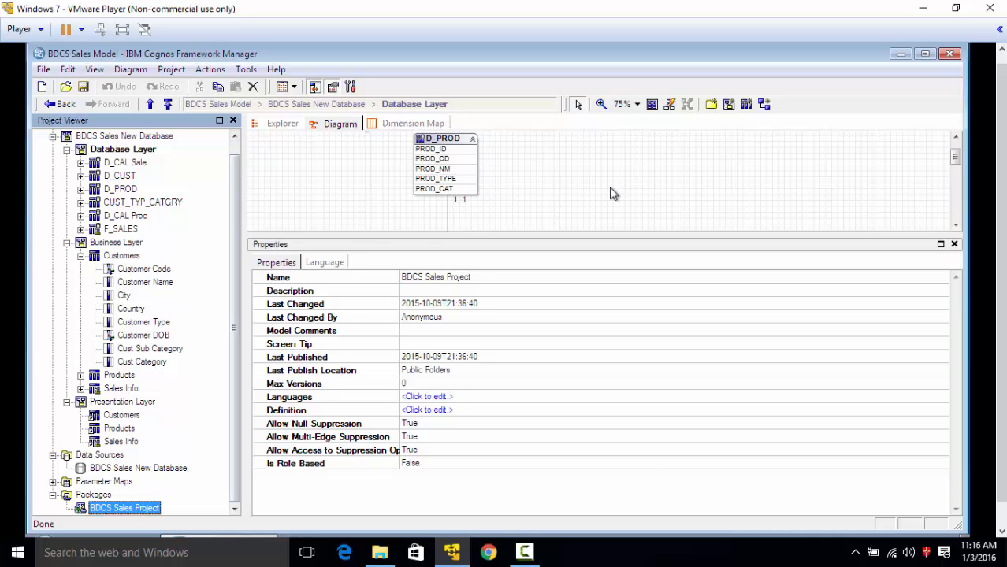